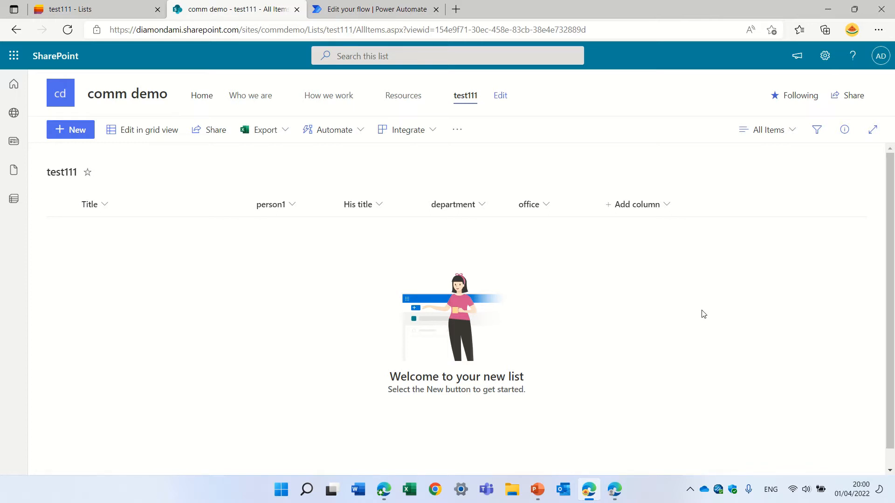
pyautogui.moveTo(652, 212)
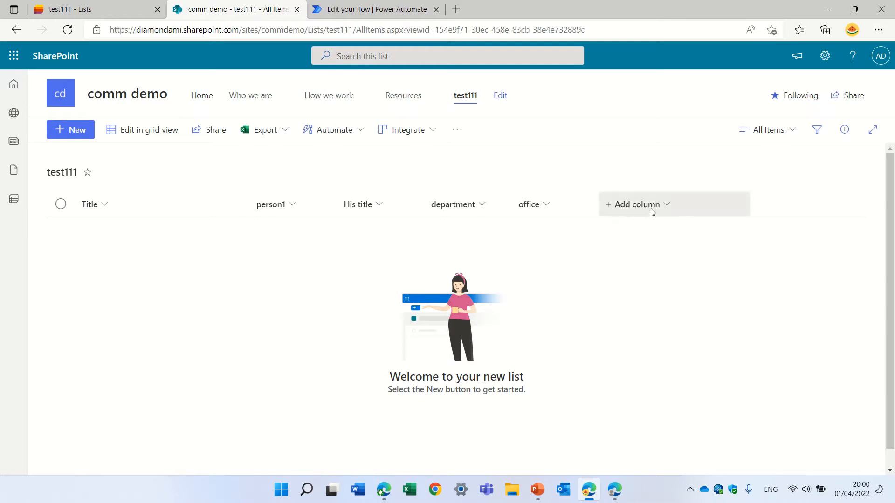
# Step: Start a new column named 'Mr', view its additional settings, then abandon it unsaved
pyautogui.click(638, 204)
pyautogui.write('Due')
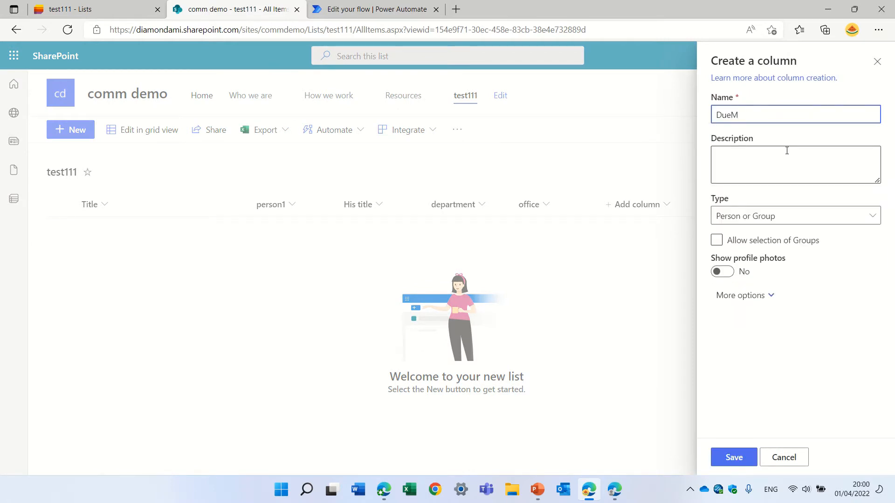
pyautogui.write('Mr')
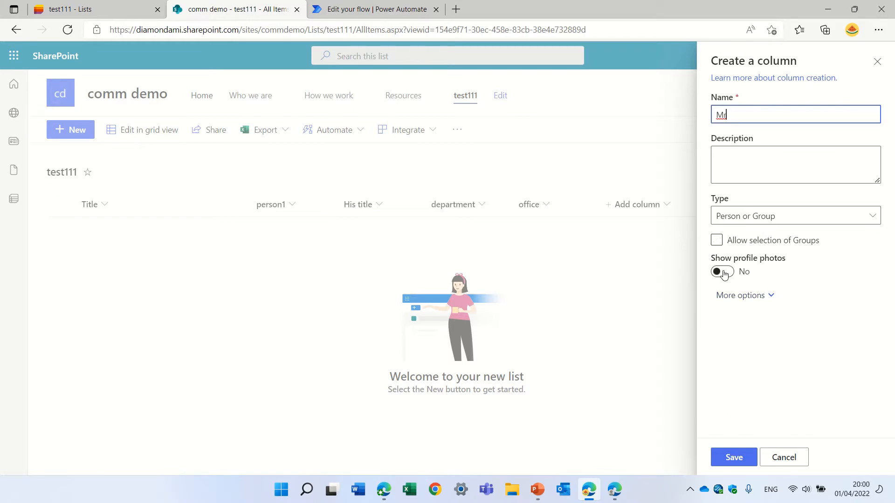
pyautogui.click(740, 296)
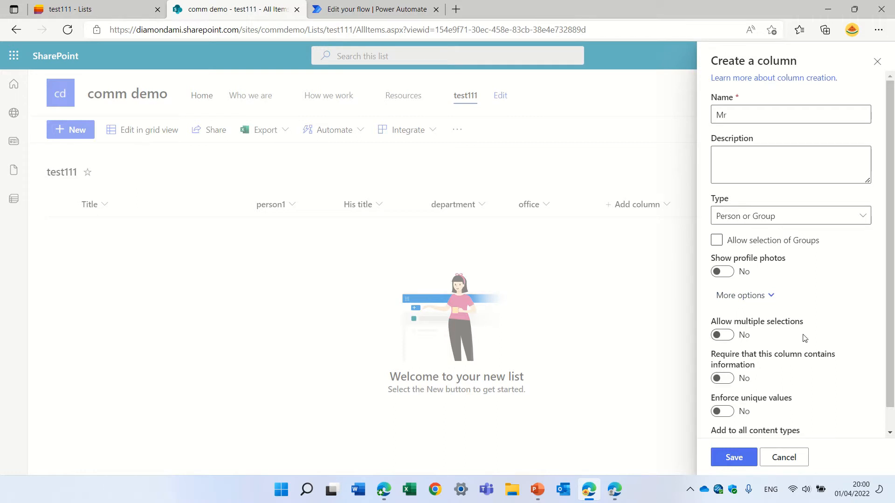
pyautogui.moveTo(792, 461)
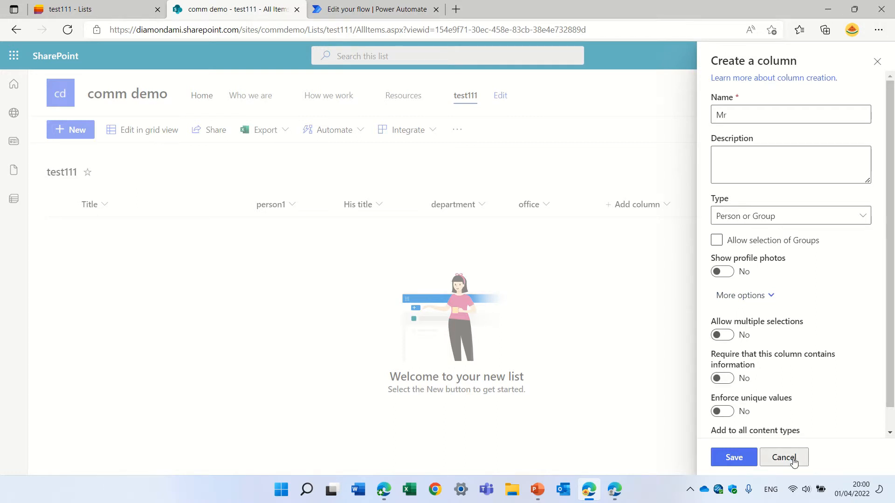
pyautogui.click(783, 456)
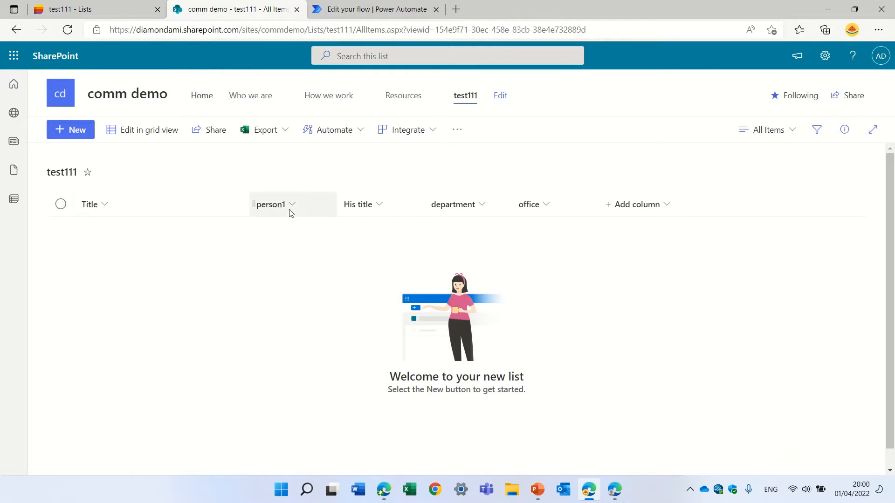
pyautogui.moveTo(275, 222)
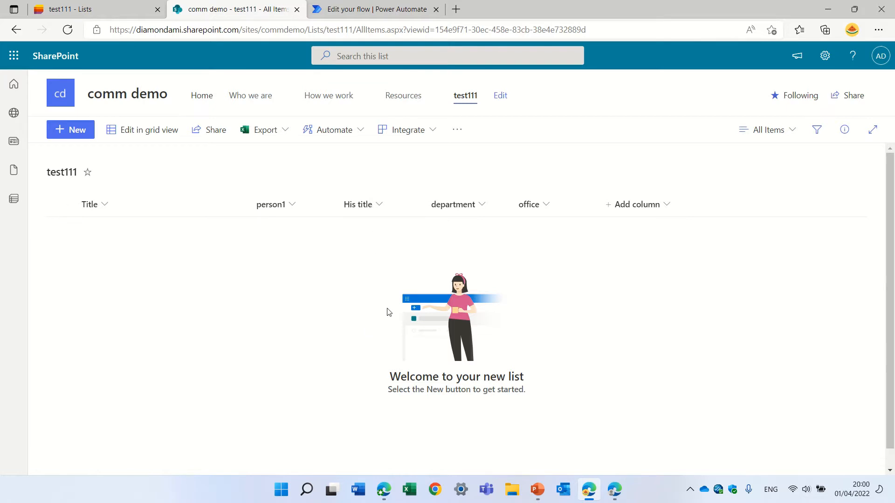
pyautogui.moveTo(468, 380)
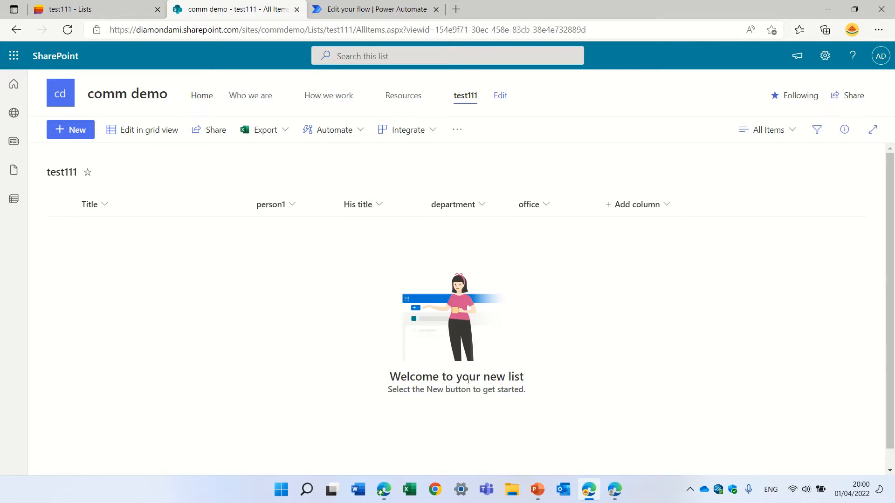
pyautogui.moveTo(536, 384)
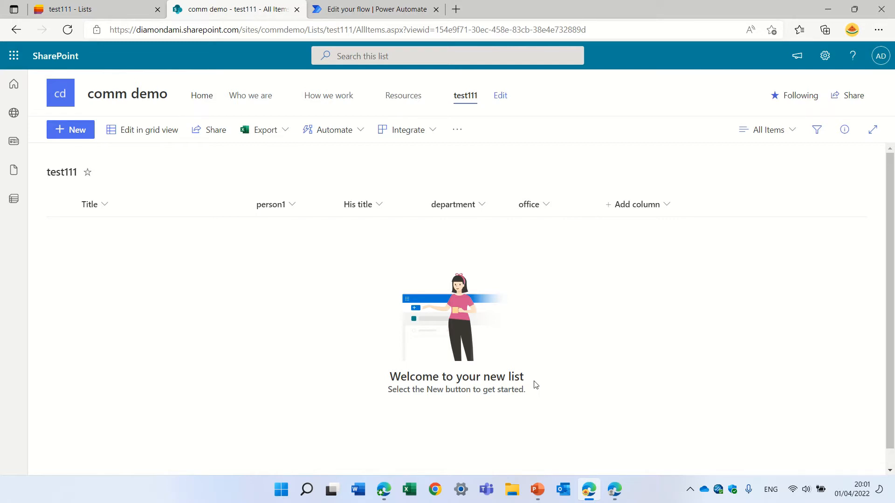
pyautogui.moveTo(646, 244)
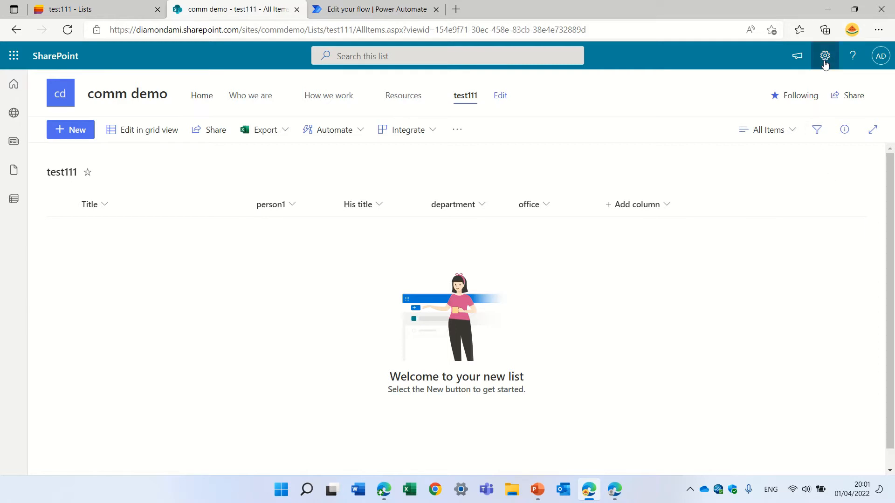
# Step: From the gear menu open the test111 List settings and scroll to the Columns section
pyautogui.click(824, 56)
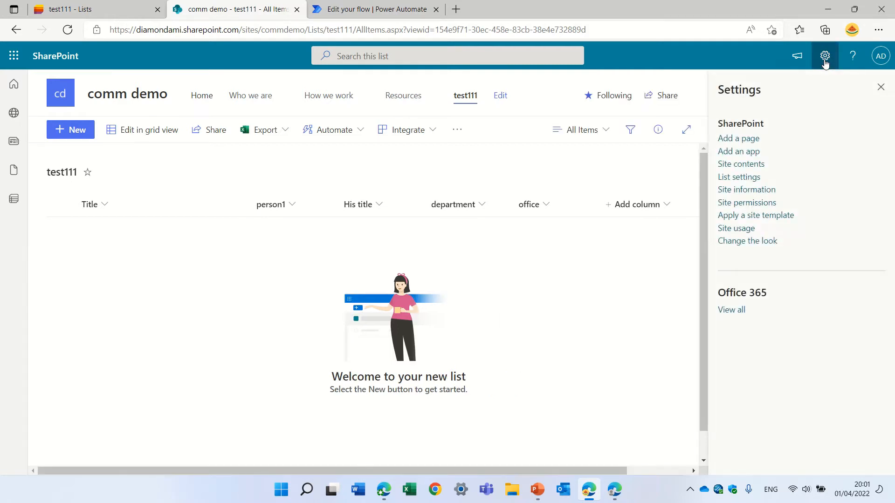
pyautogui.click(738, 177)
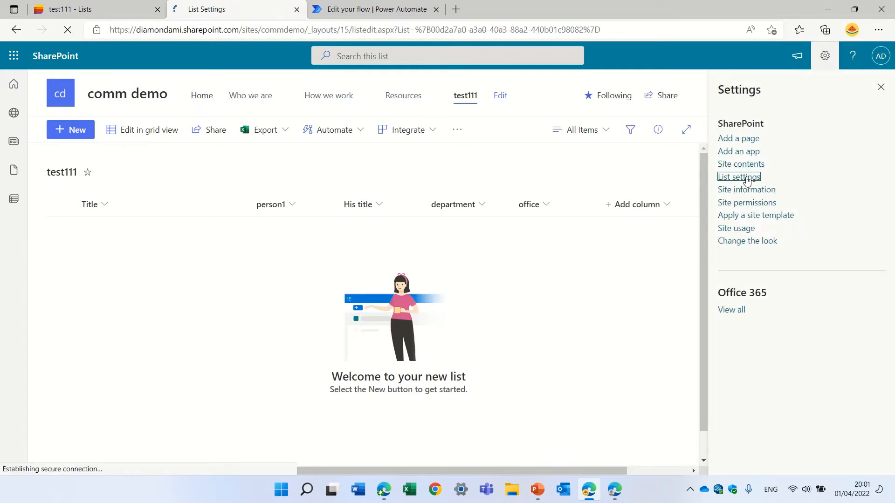
pyautogui.click(738, 177)
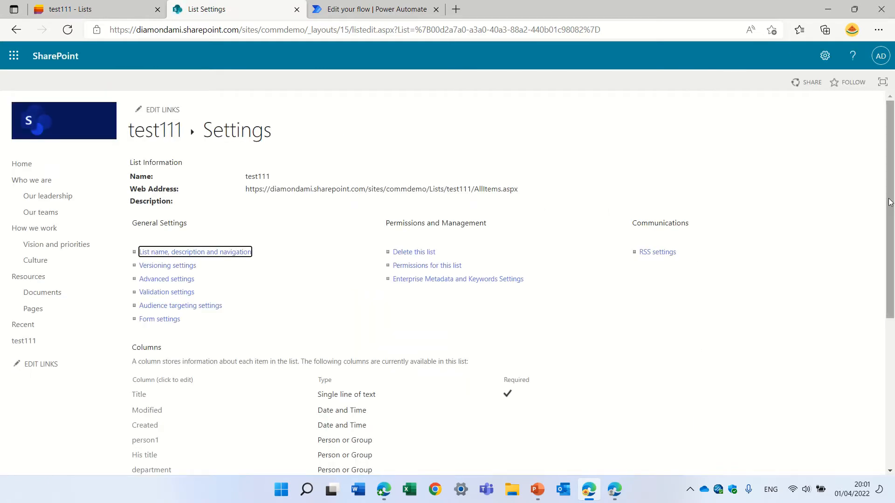
pyautogui.scroll(-3)
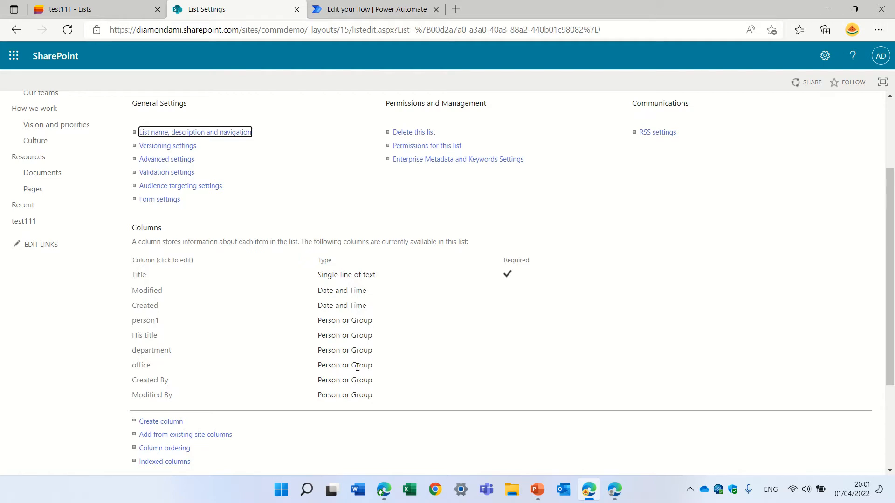
pyautogui.moveTo(150, 346)
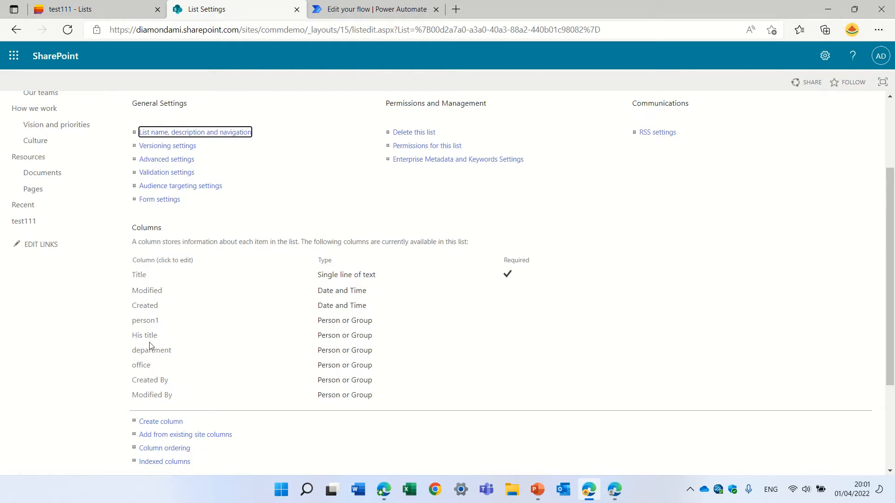
pyautogui.moveTo(147, 338)
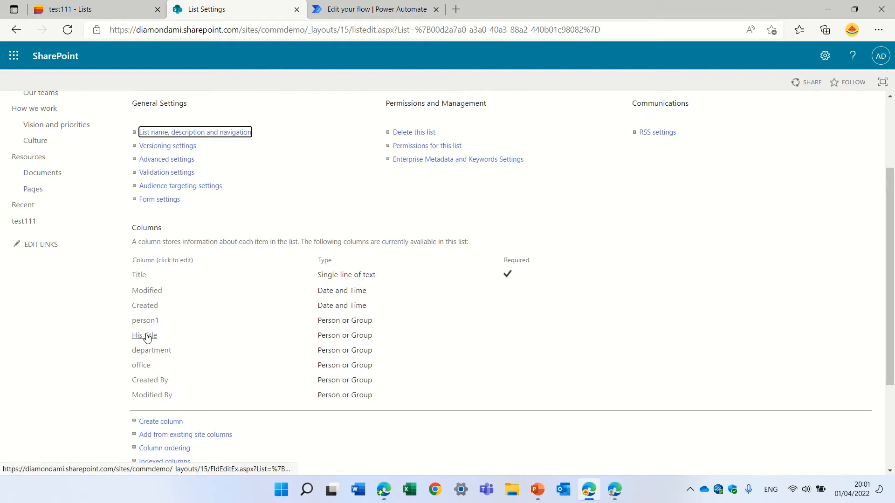
pyautogui.moveTo(149, 338)
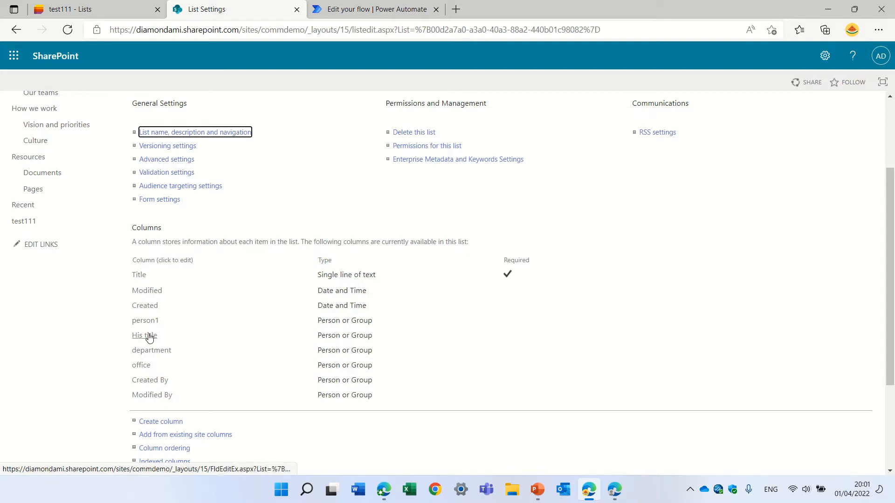
pyautogui.click(143, 335)
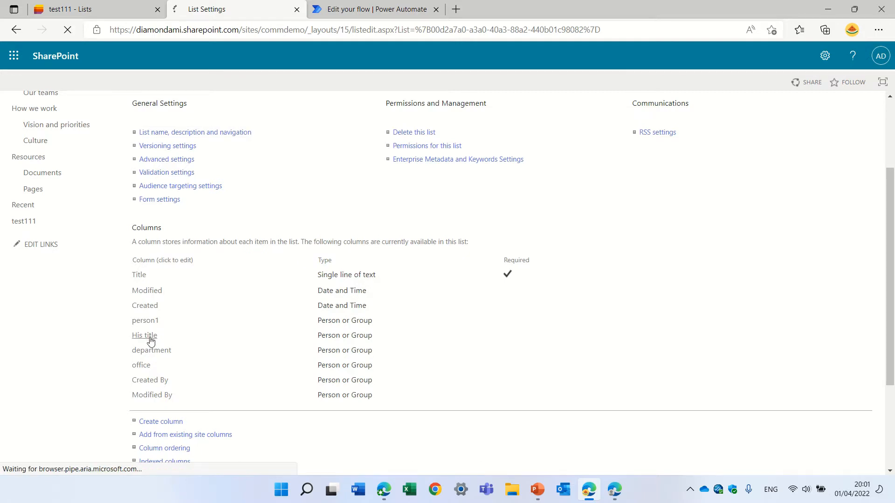
pyautogui.click(143, 335)
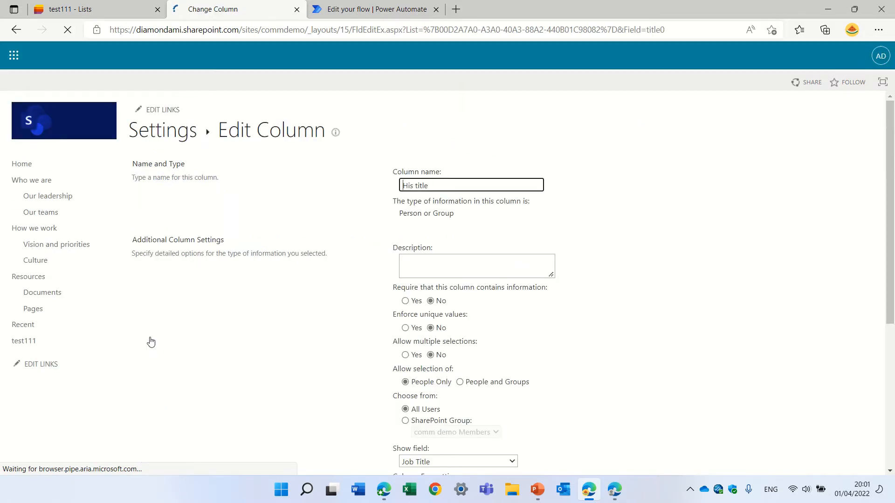
pyautogui.scroll(-3)
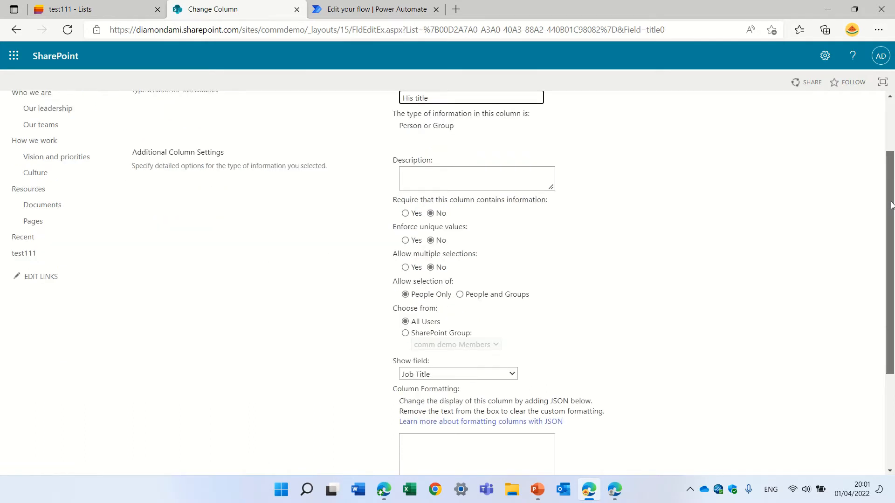
pyautogui.scroll(-3)
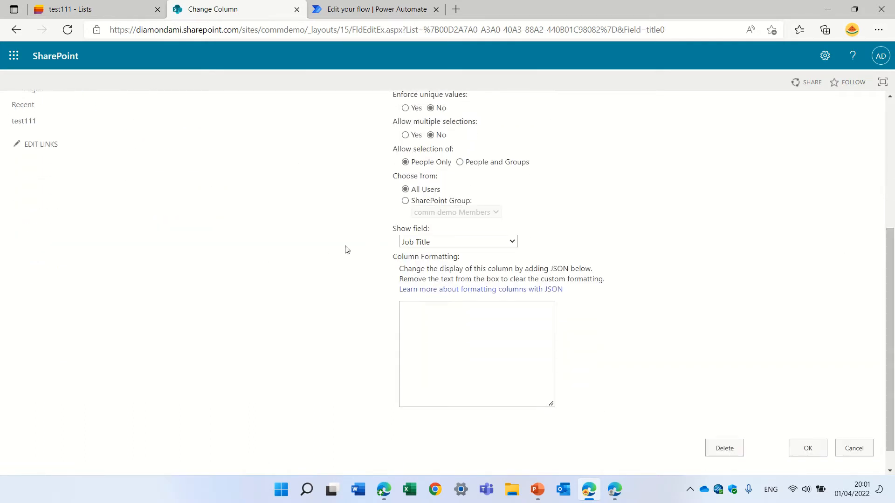
pyautogui.moveTo(309, 258)
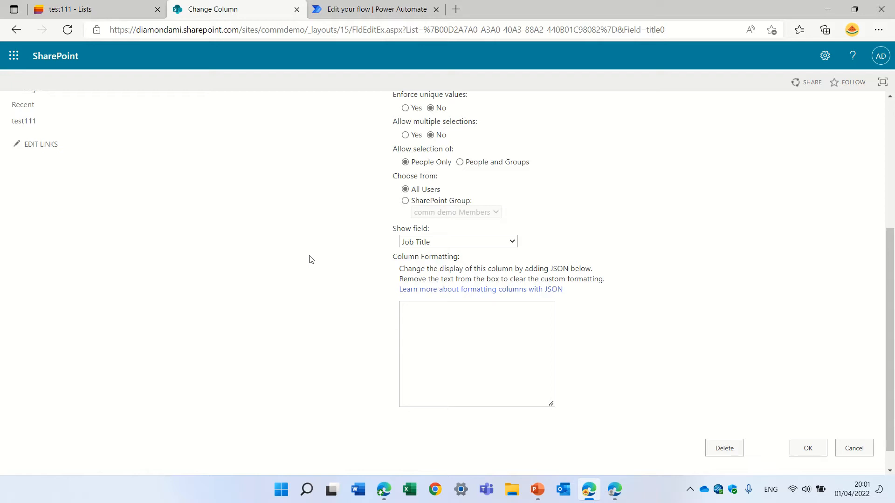
pyautogui.moveTo(533, 259)
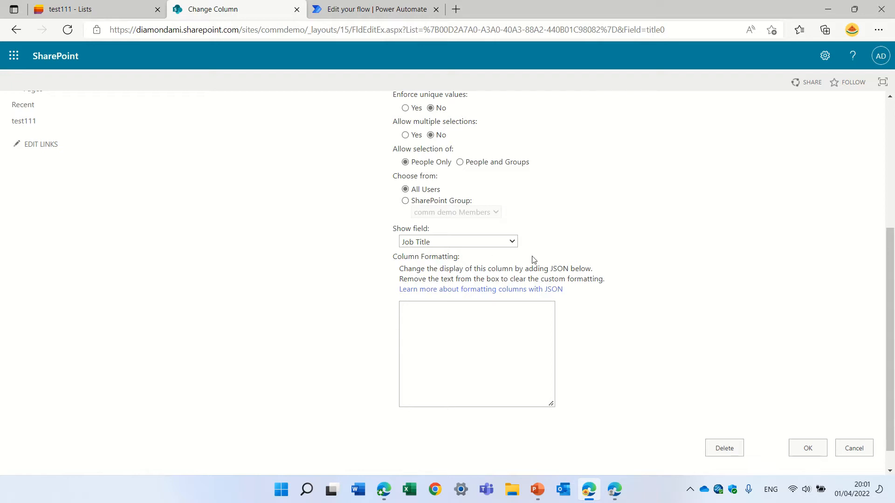
pyautogui.click(457, 241)
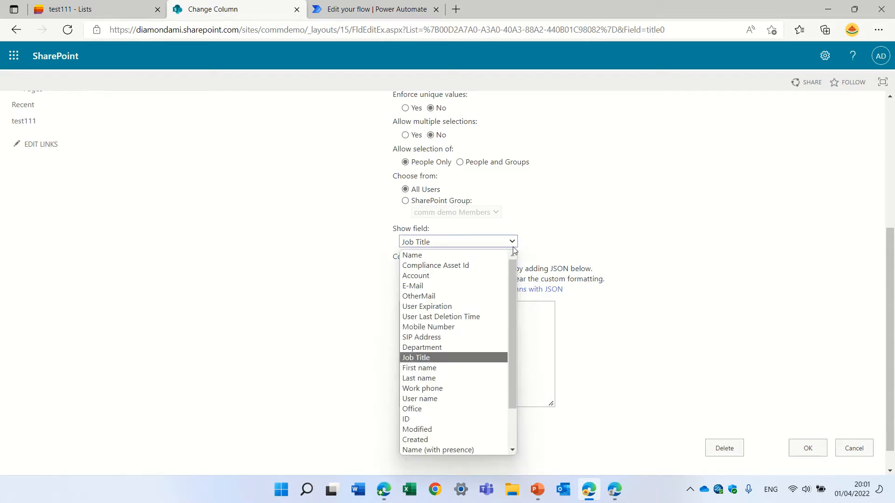
pyautogui.moveTo(419, 296)
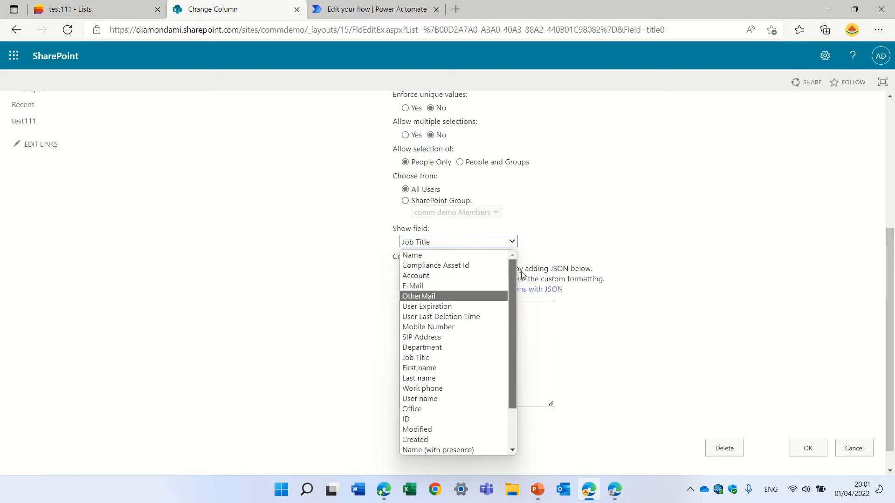
pyautogui.moveTo(583, 258)
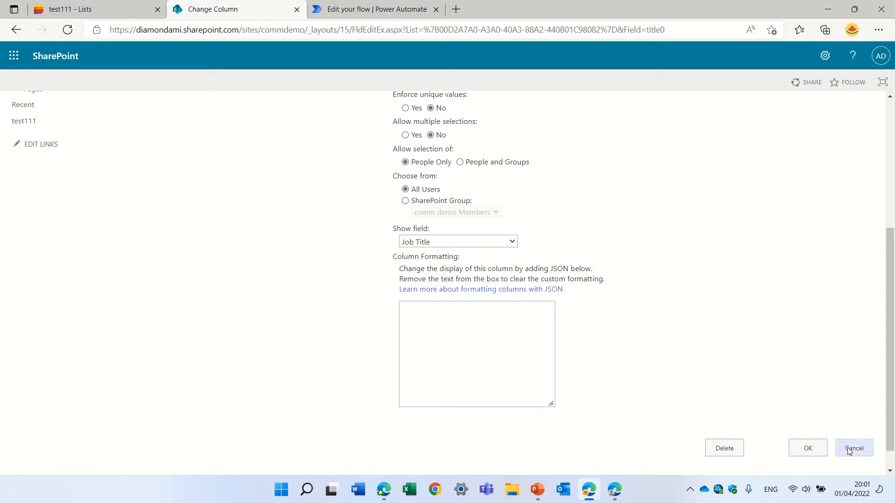
pyautogui.click(854, 447)
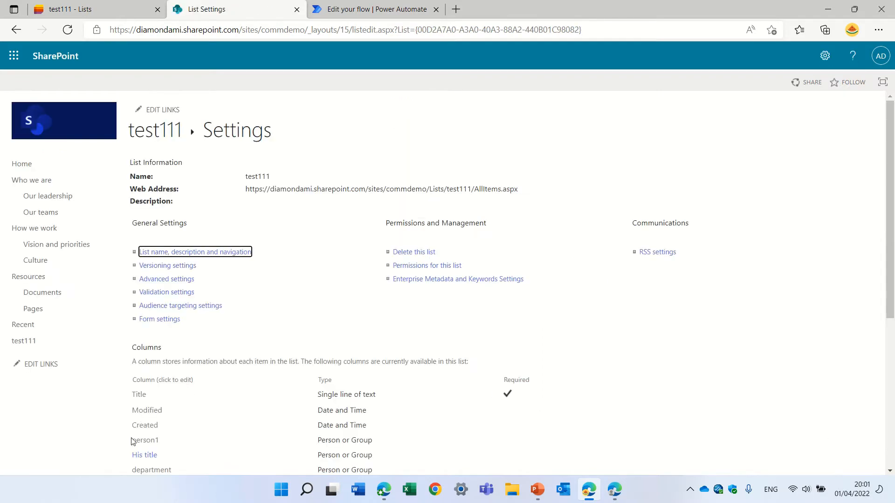
# Step: Leave the department column as is and open the office column from the Columns list
pyautogui.click(195, 252)
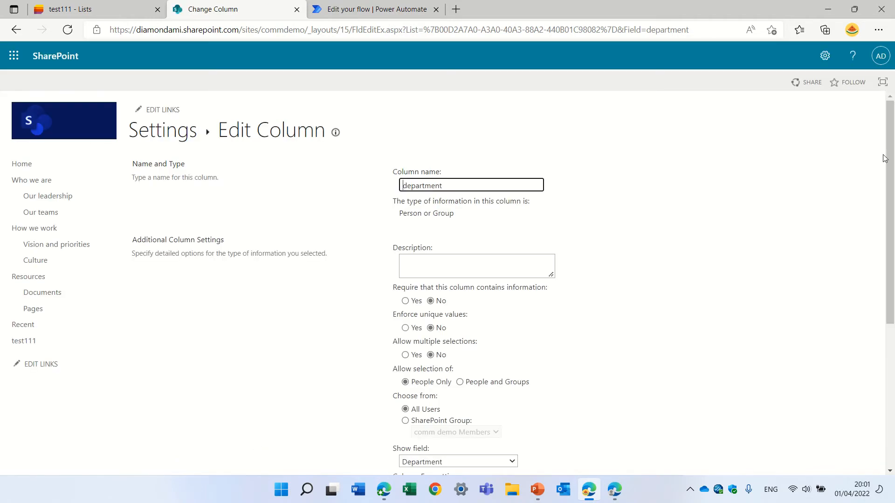
pyautogui.scroll(-3)
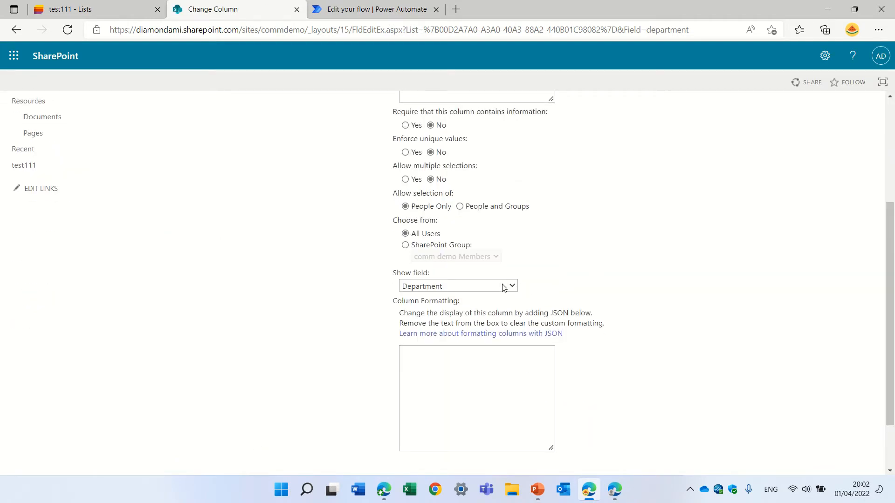
pyautogui.scroll(-3)
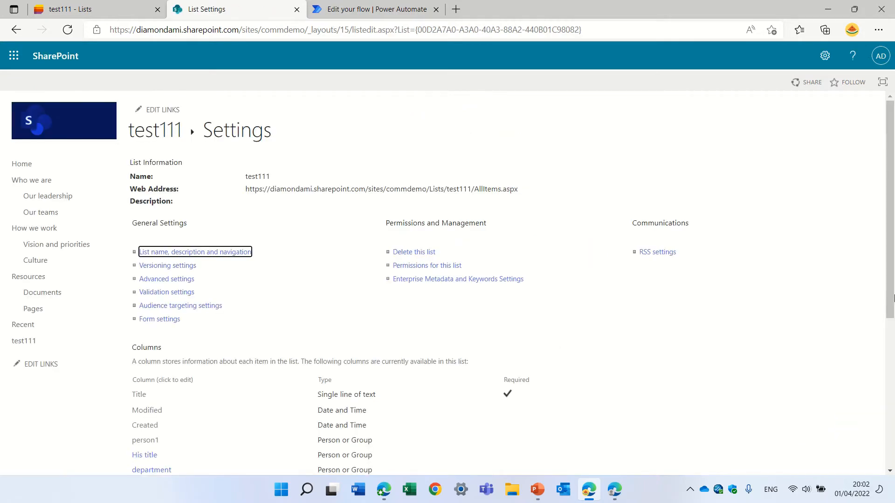
pyautogui.scroll(-3)
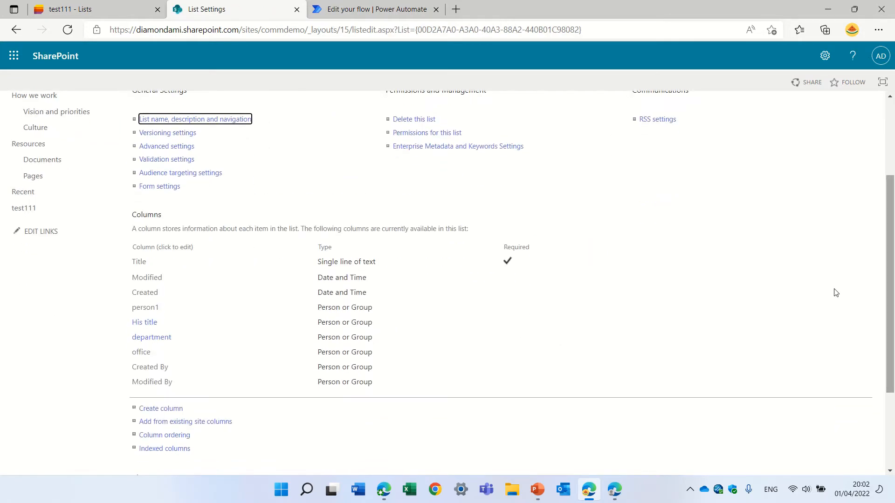
pyautogui.click(194, 119)
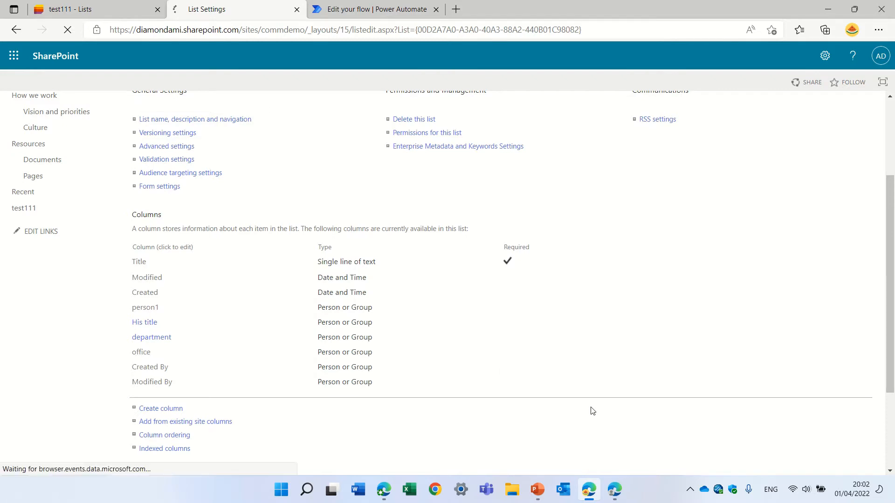
# Step: Keep Office as the office column's shown field and cancel back to the list settings
pyautogui.click(142, 353)
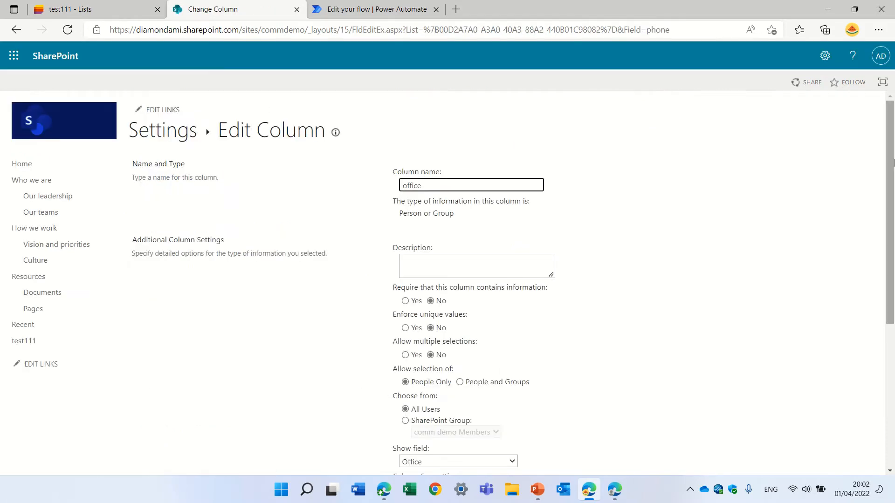
pyautogui.scroll(-3)
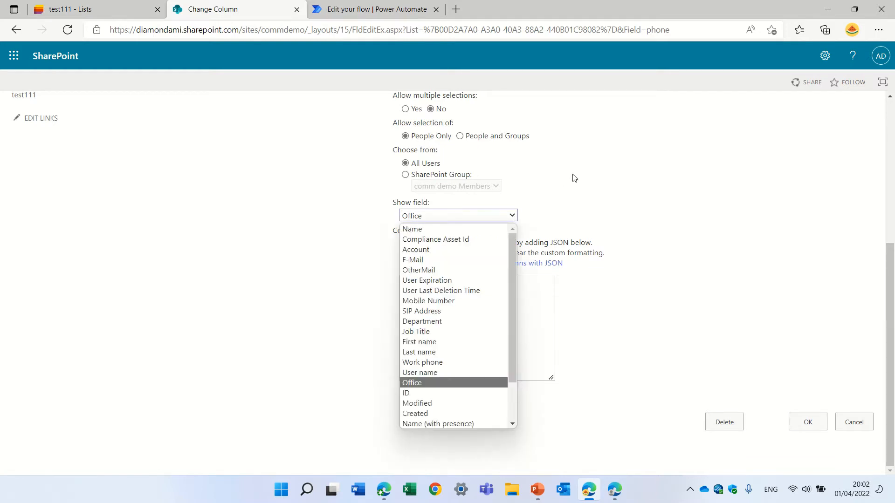
pyautogui.moveTo(319, 382)
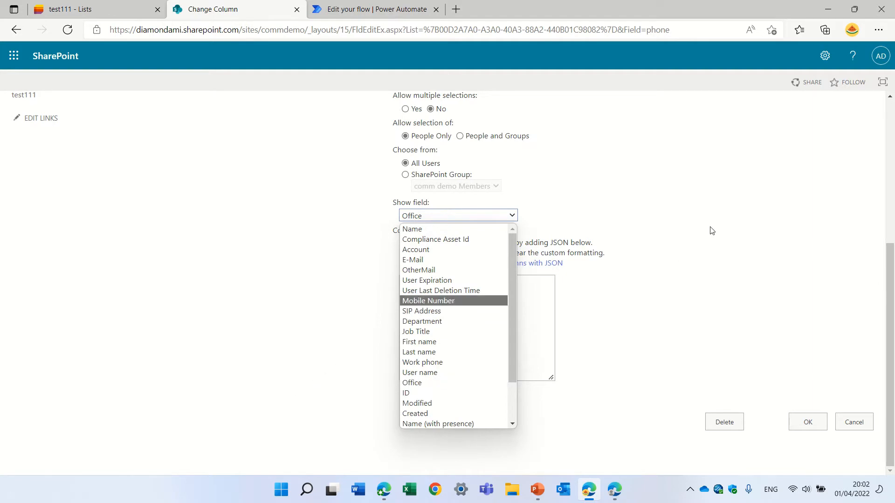
pyautogui.click(854, 422)
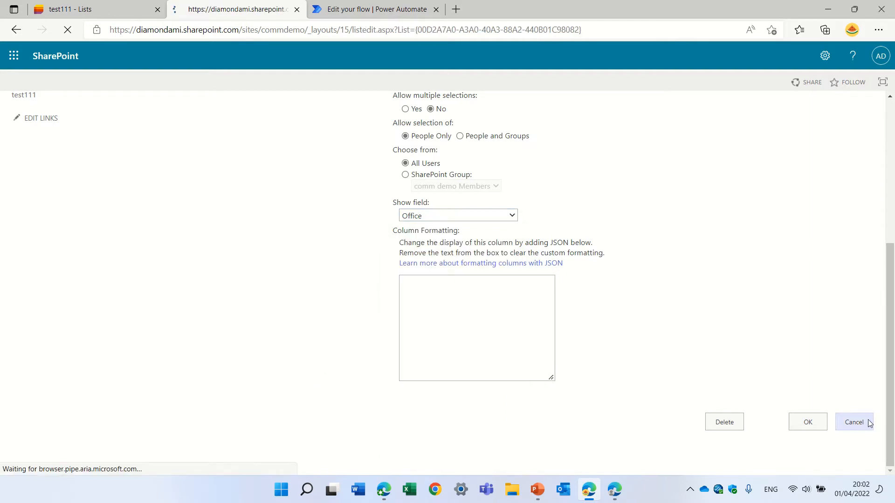
pyautogui.click(854, 423)
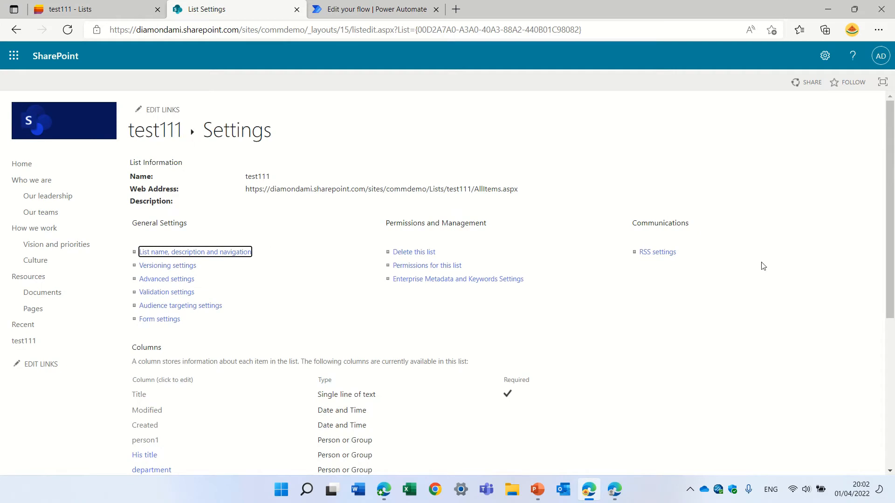
pyautogui.scroll(-3)
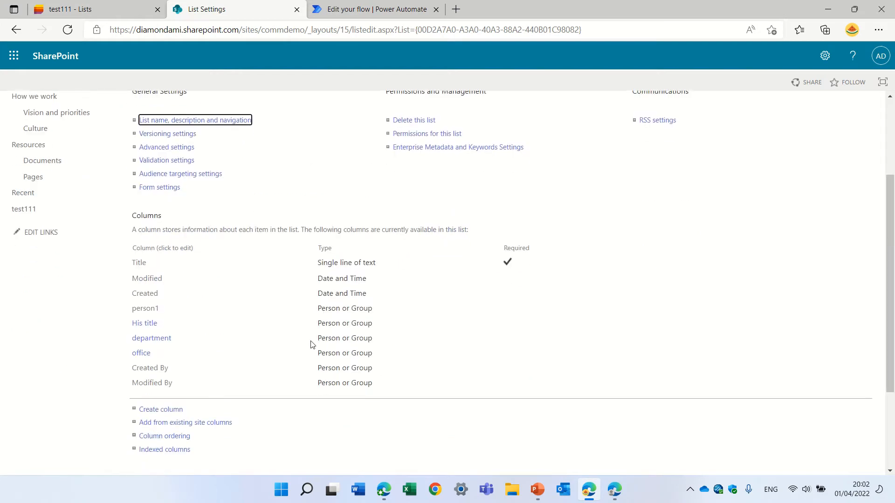
pyautogui.moveTo(150, 313)
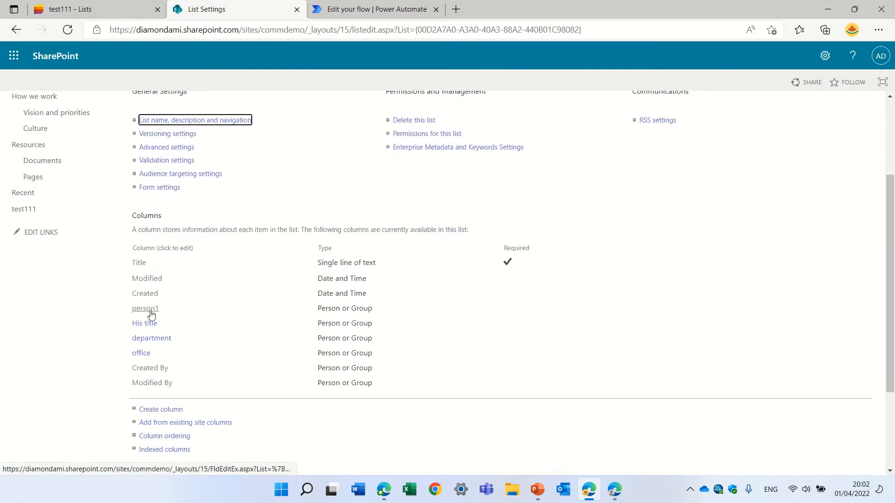
pyautogui.moveTo(158, 317)
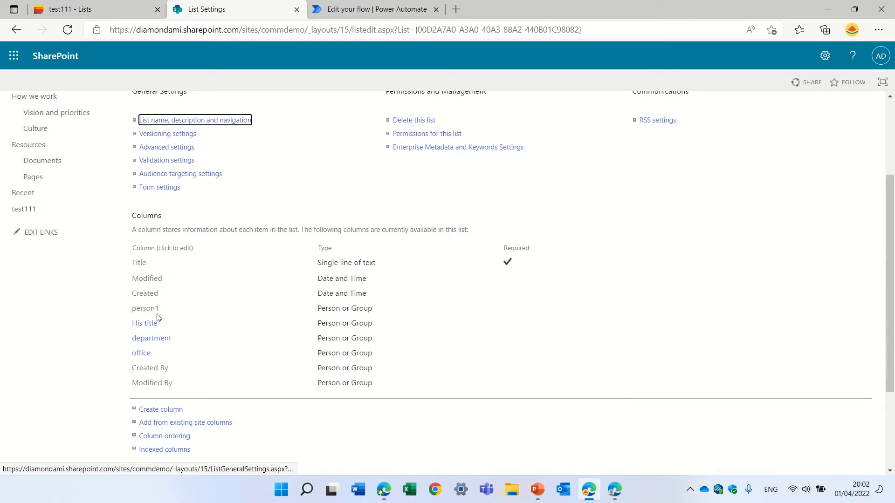
pyautogui.moveTo(154, 333)
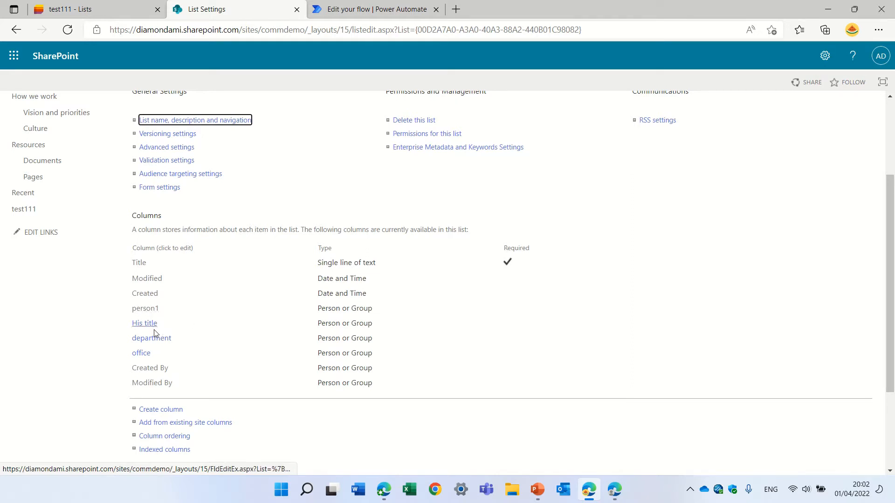
pyautogui.moveTo(162, 362)
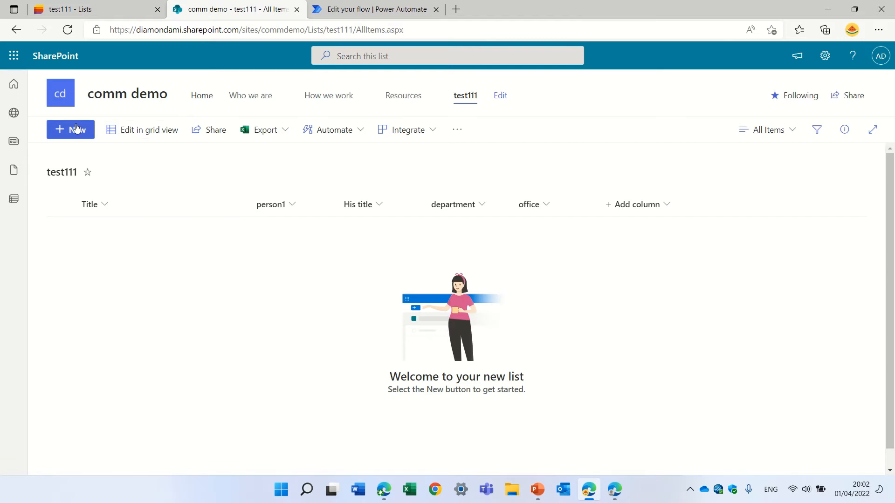
pyautogui.click(71, 130)
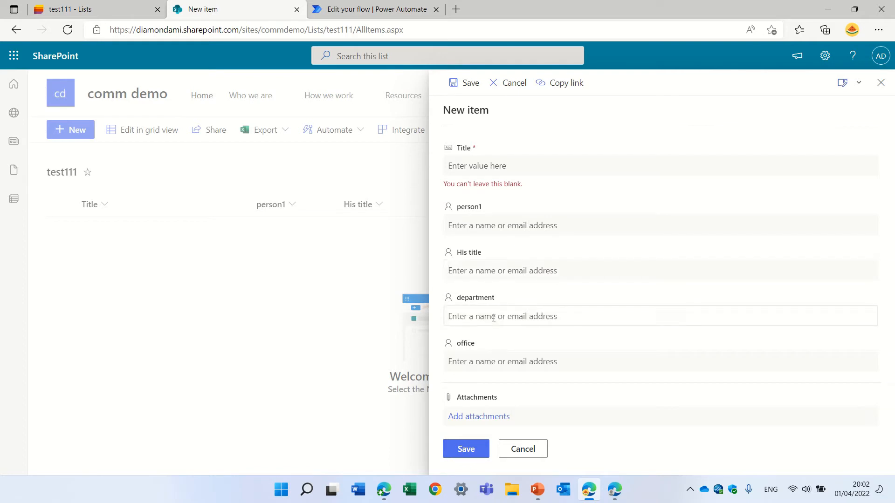
pyautogui.click(502, 317)
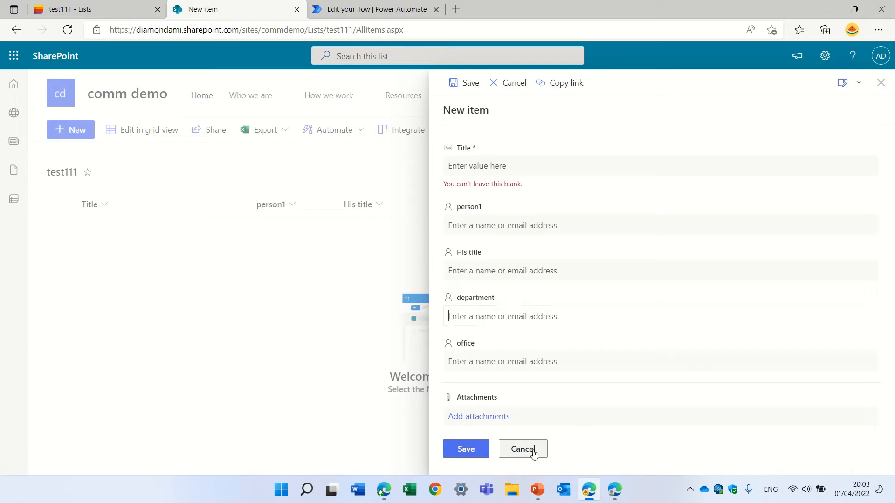
pyautogui.click(522, 448)
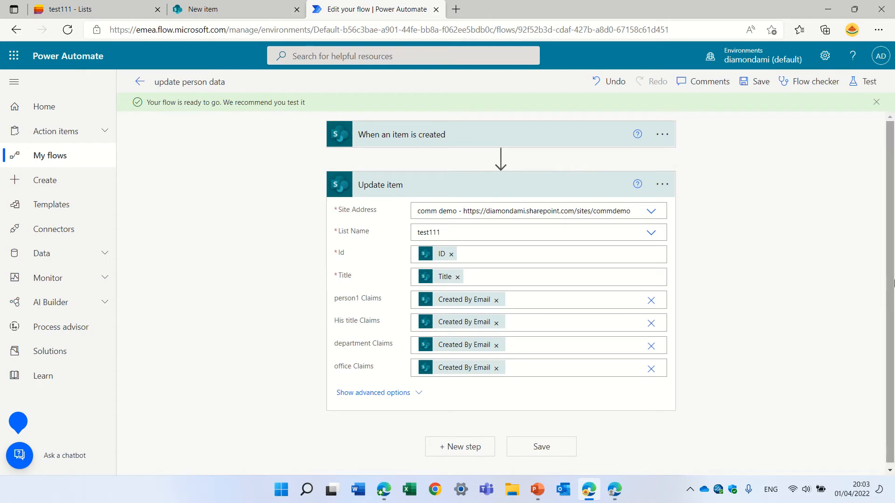
pyautogui.moveTo(482, 126)
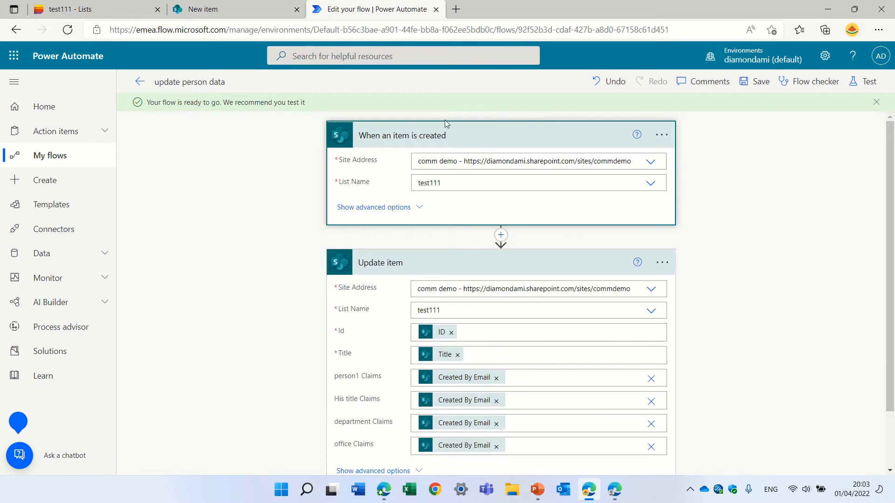
pyautogui.moveTo(511, 105)
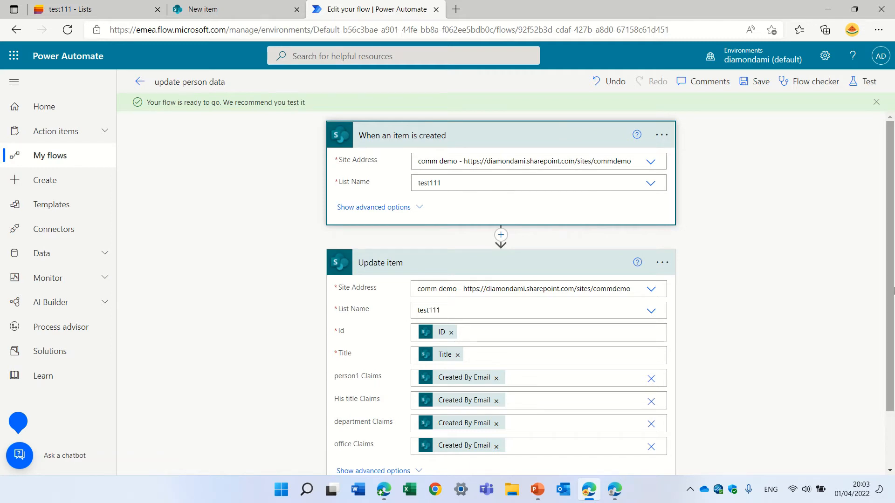
# Step: Scroll the flow down from the item-created trigger to the Update item action
pyautogui.scroll(-3)
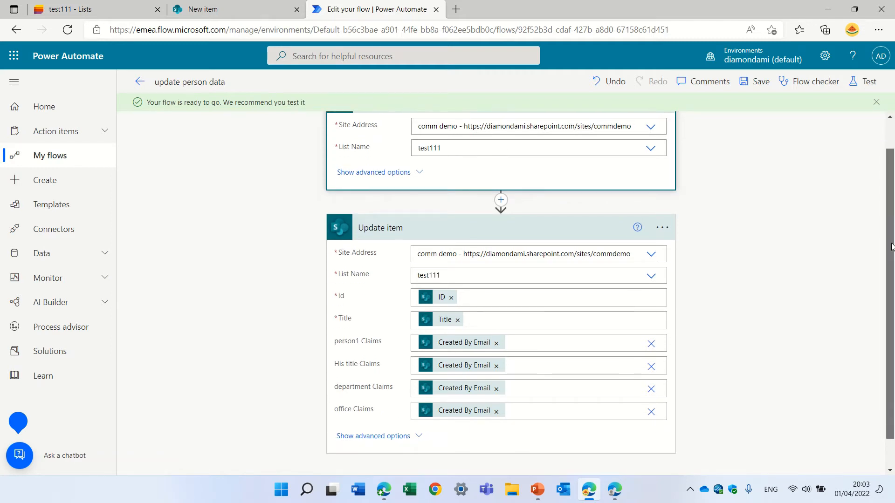
pyautogui.scroll(-3)
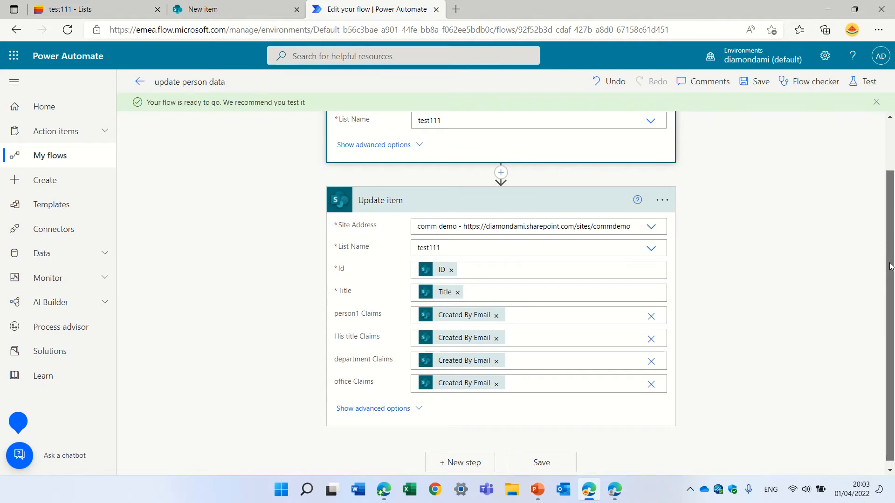
pyautogui.moveTo(674, 221)
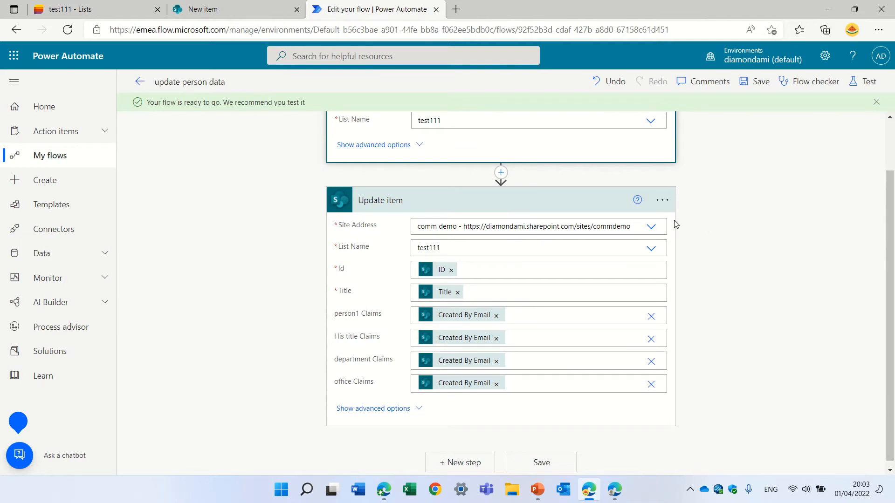
pyautogui.moveTo(663, 245)
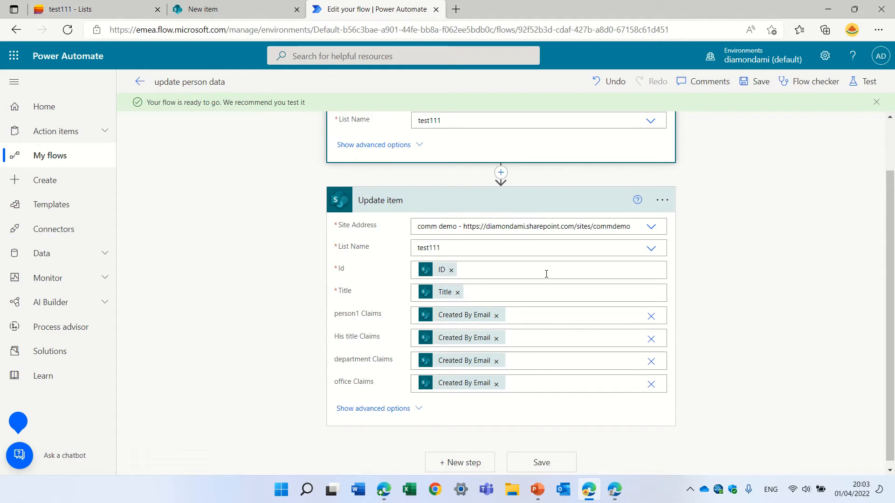
# Step: In Update item, filter person1 Claims dynamic content by 'crea' to find Created By Email
pyautogui.click(546, 270)
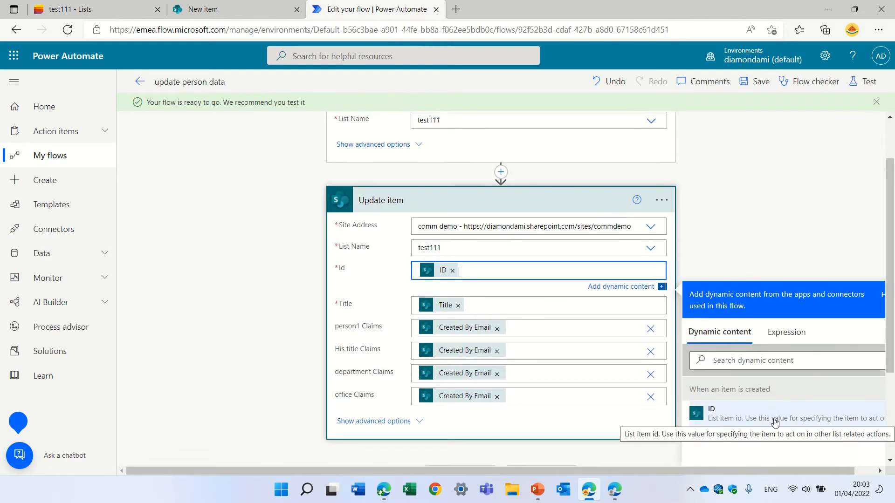
pyautogui.moveTo(281, 296)
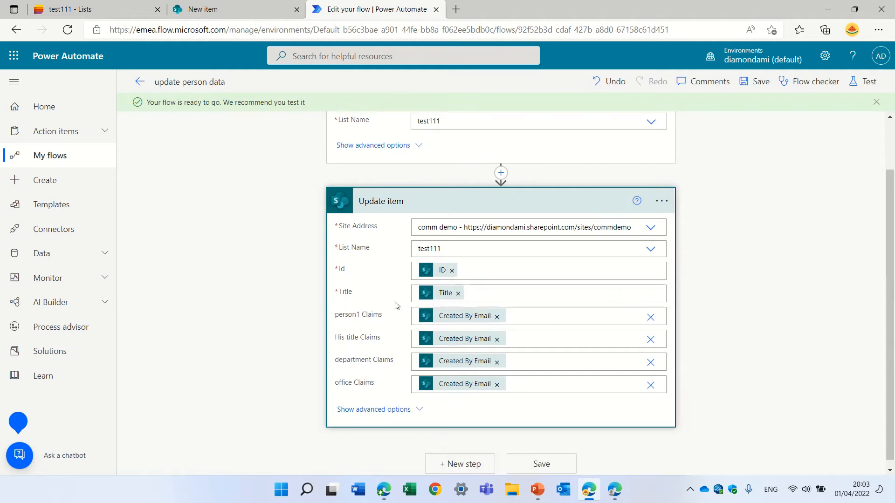
pyautogui.moveTo(876, 387)
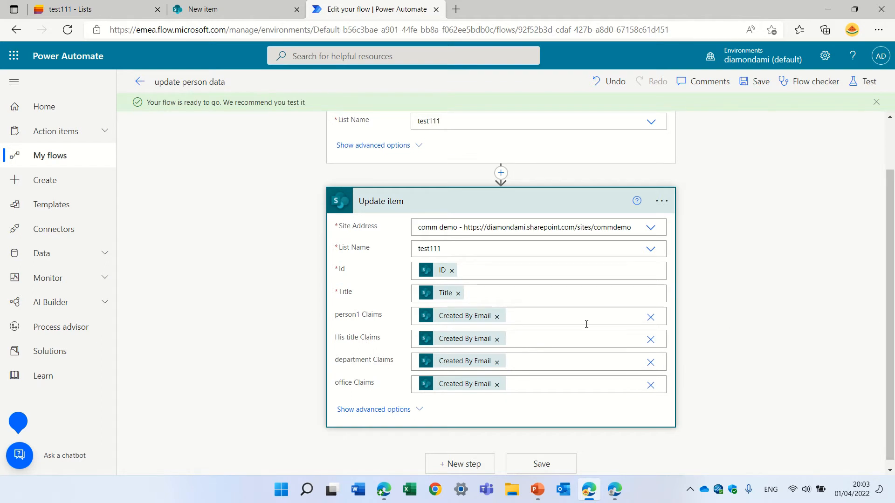
pyautogui.click(565, 316)
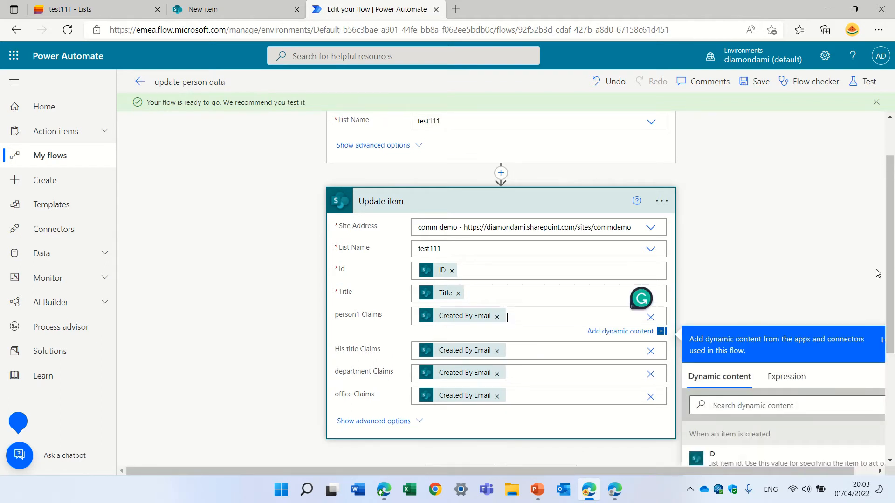
pyautogui.scroll(-3)
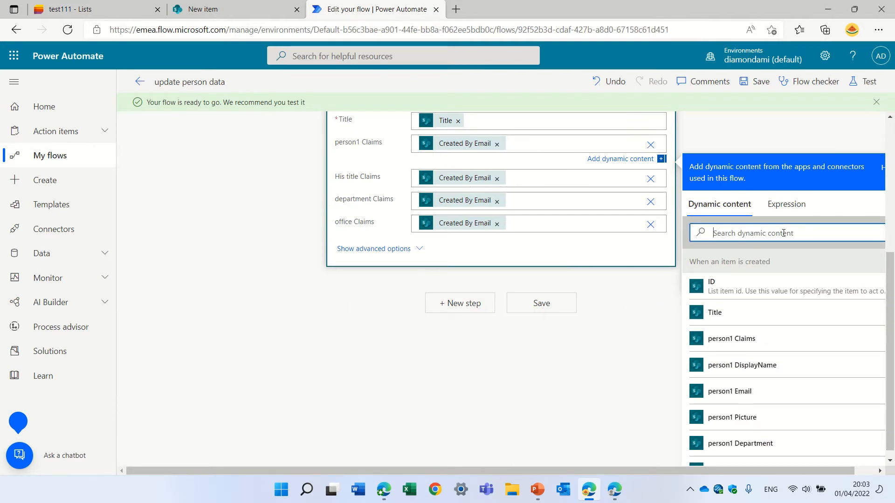
pyautogui.write('cre')
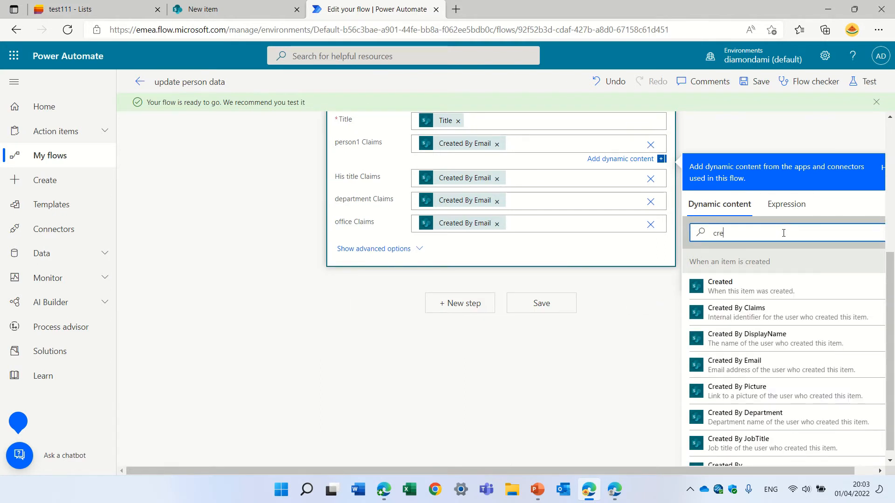
pyautogui.write('a')
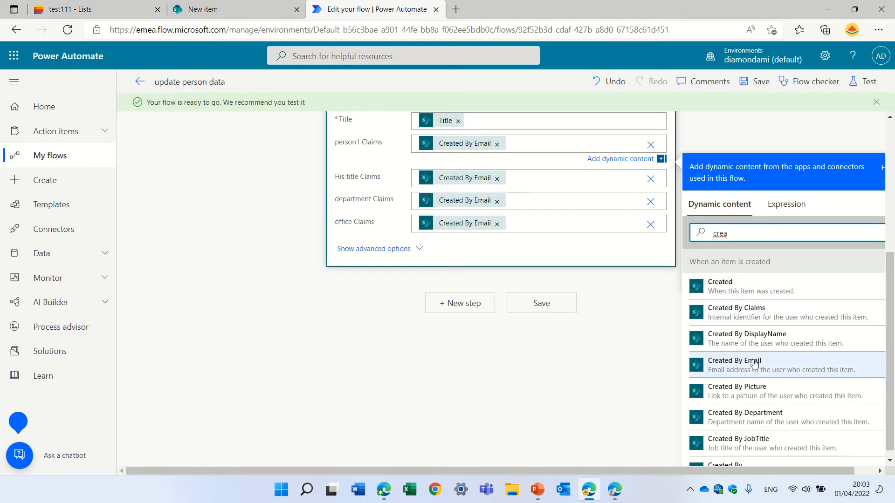
pyautogui.moveTo(777, 369)
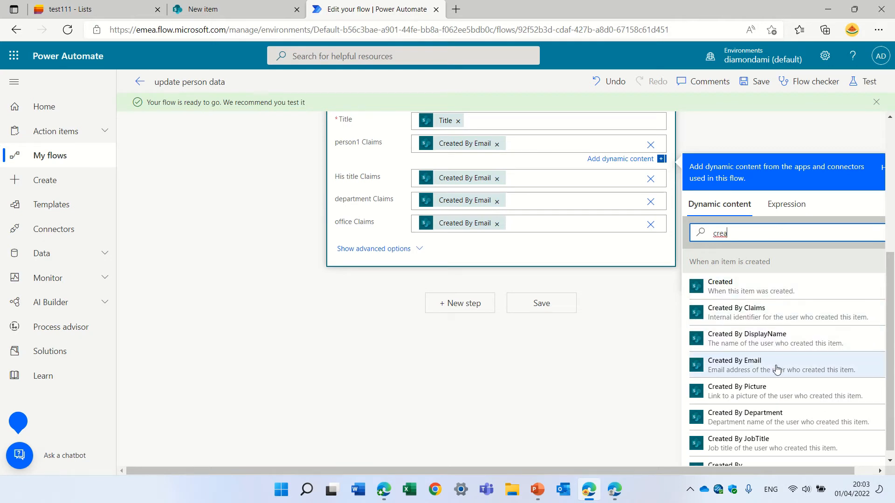
pyautogui.moveTo(777, 369)
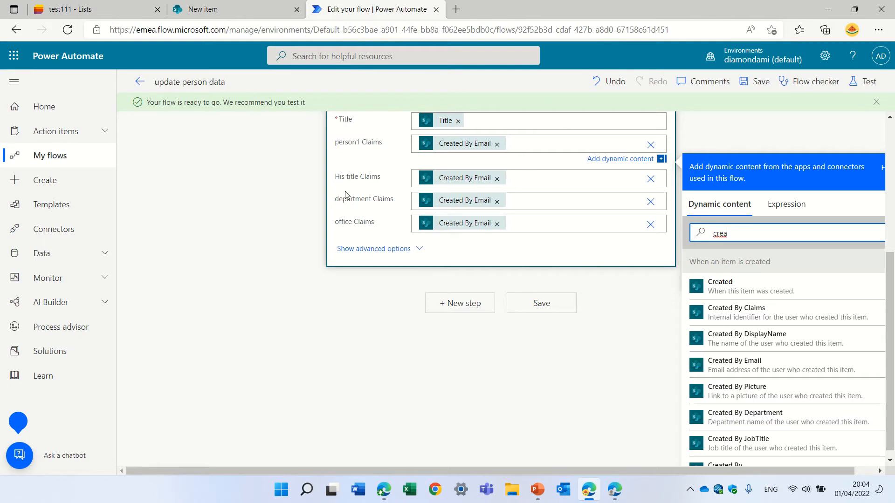
pyautogui.moveTo(450, 398)
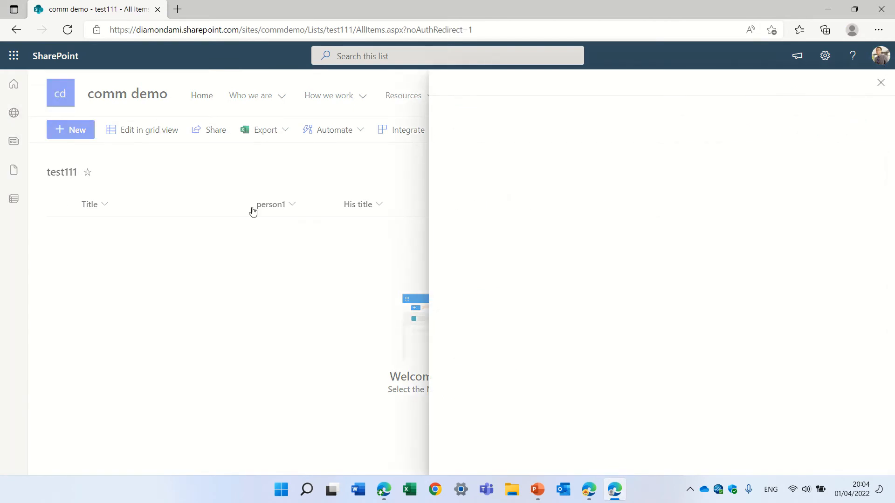
# Step: Create a new test111 item with Title 'topi1' (topic1) and save it
pyautogui.click(70, 130)
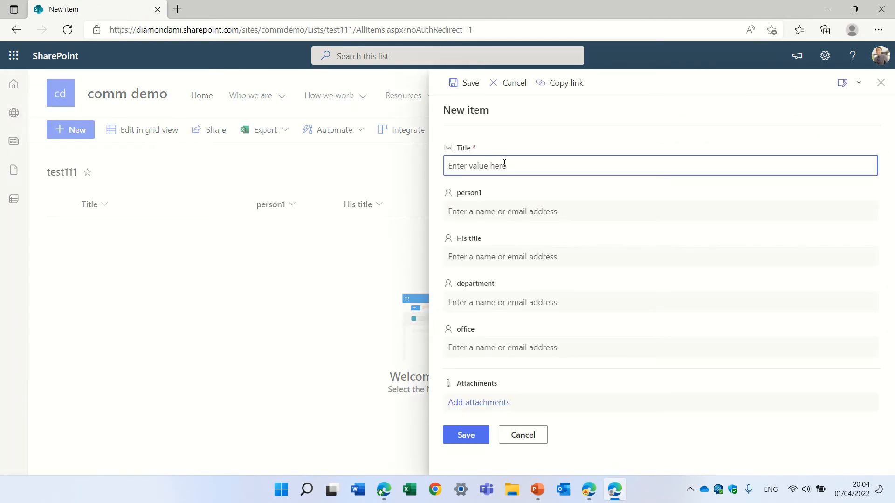
pyautogui.write('topi1')
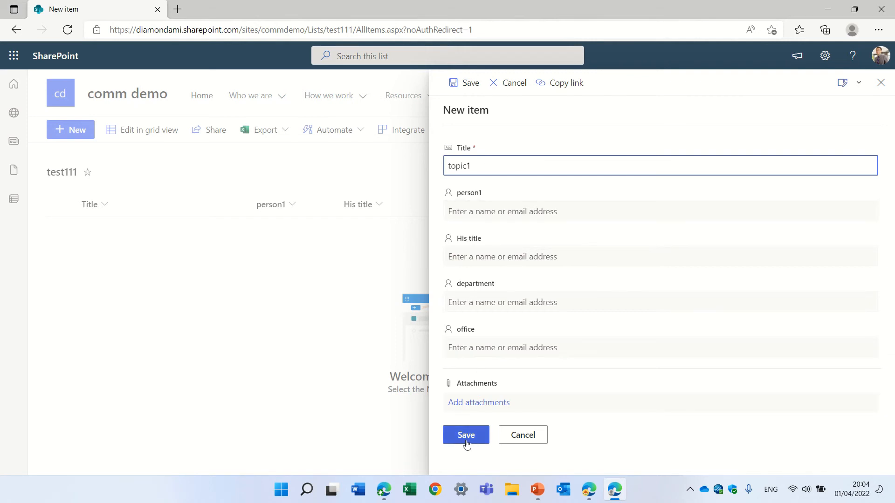
pyautogui.click(466, 434)
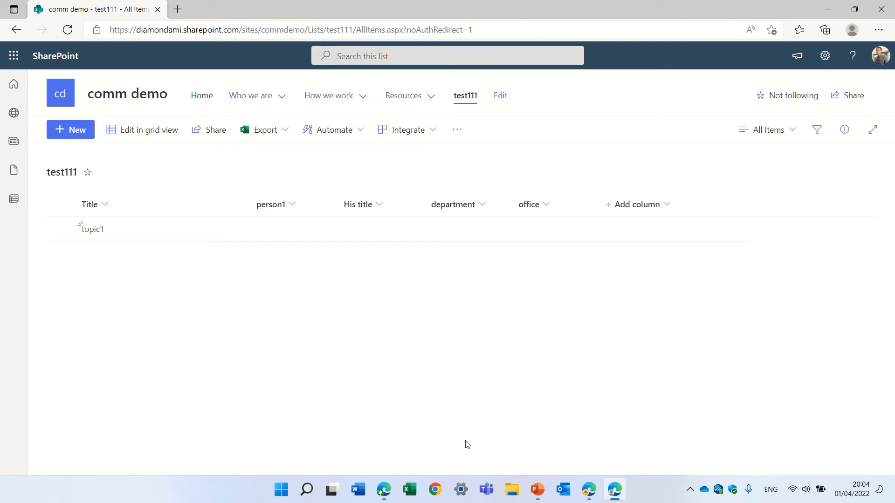
pyautogui.moveTo(541, 471)
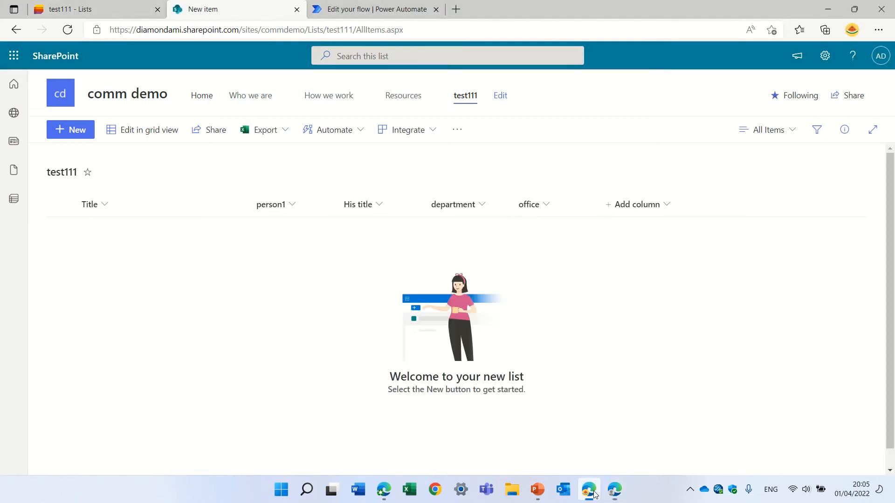
# Step: Refresh the Power Automate flow page to update its run history, then return to SharePoint
pyautogui.click(379, 10)
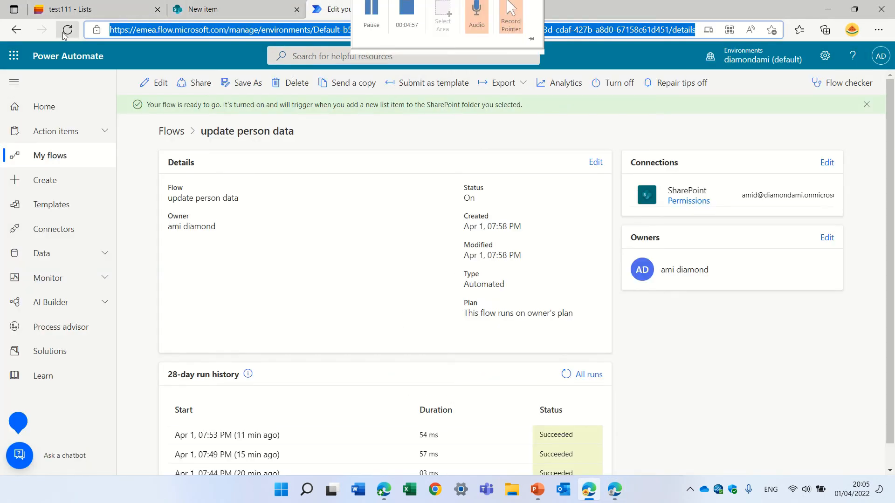
pyautogui.click(67, 29)
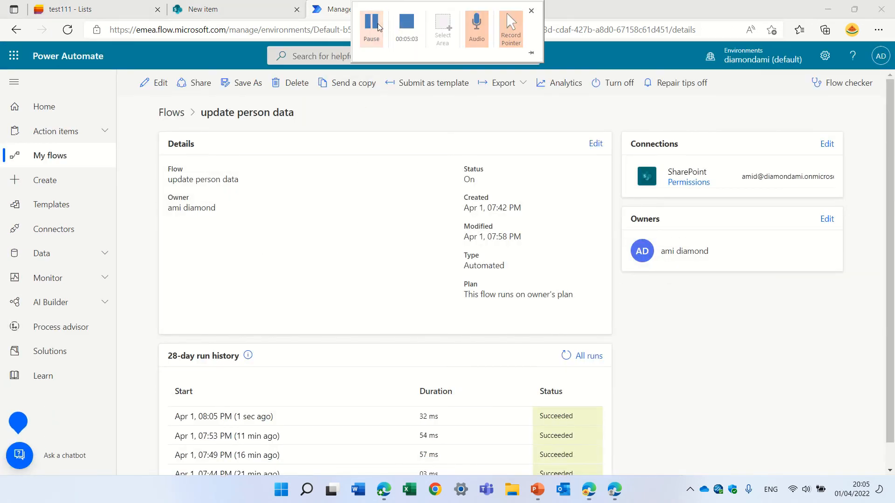
pyautogui.click(531, 10)
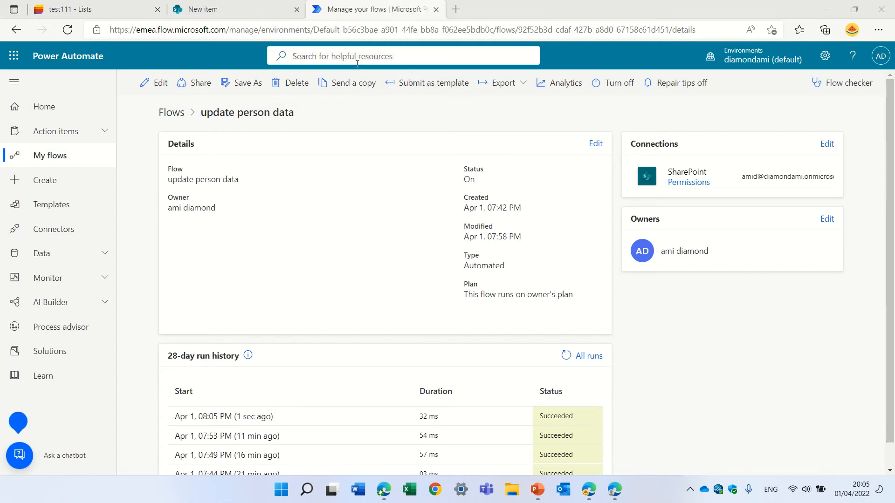
pyautogui.click(74, 10)
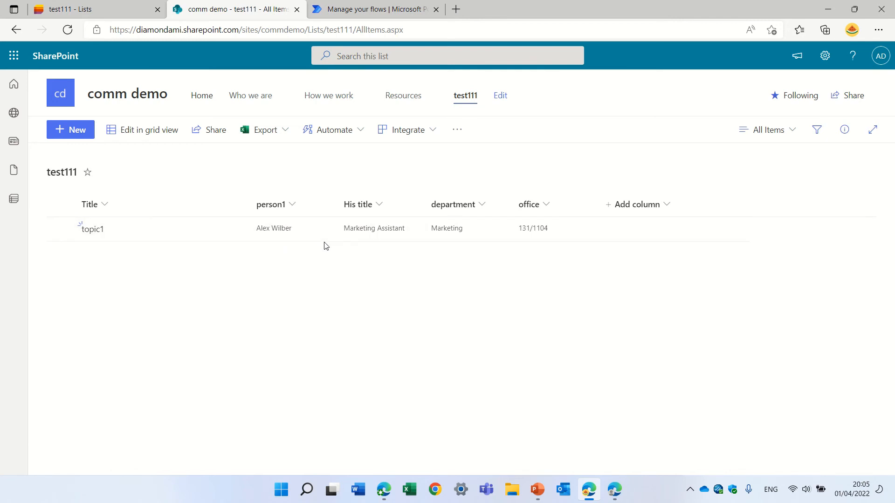
pyautogui.moveTo(280, 357)
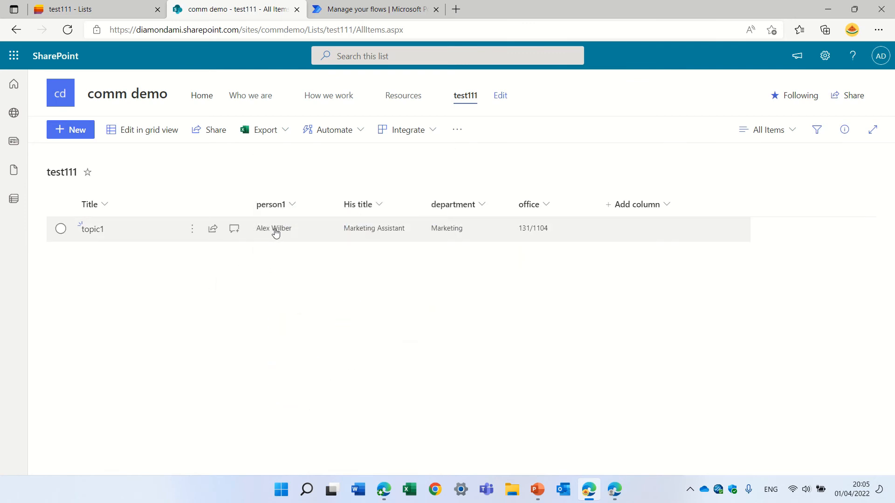
# Step: Open the person card for topic1's auto-filled person1 value
pyautogui.click(273, 228)
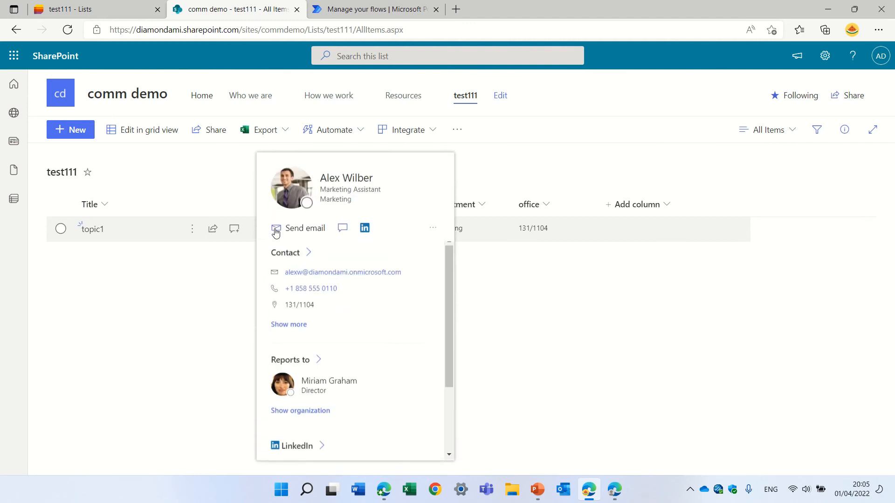
pyautogui.moveTo(276, 228)
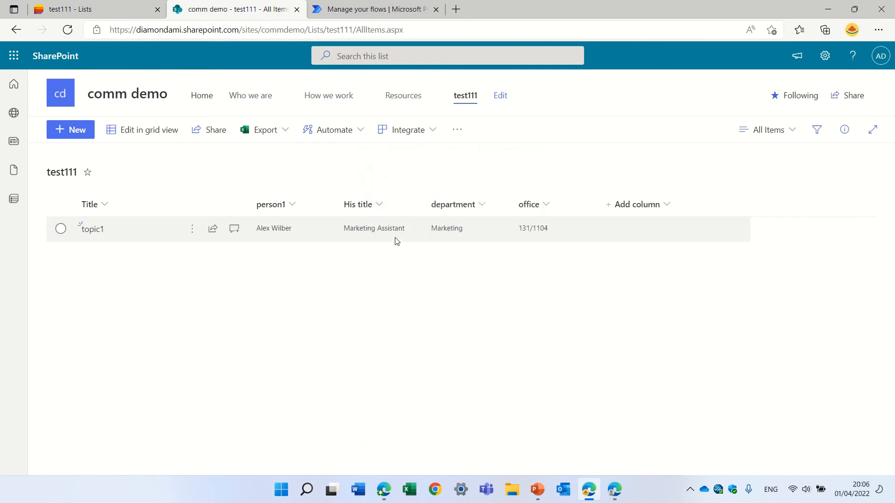
pyautogui.moveTo(531, 231)
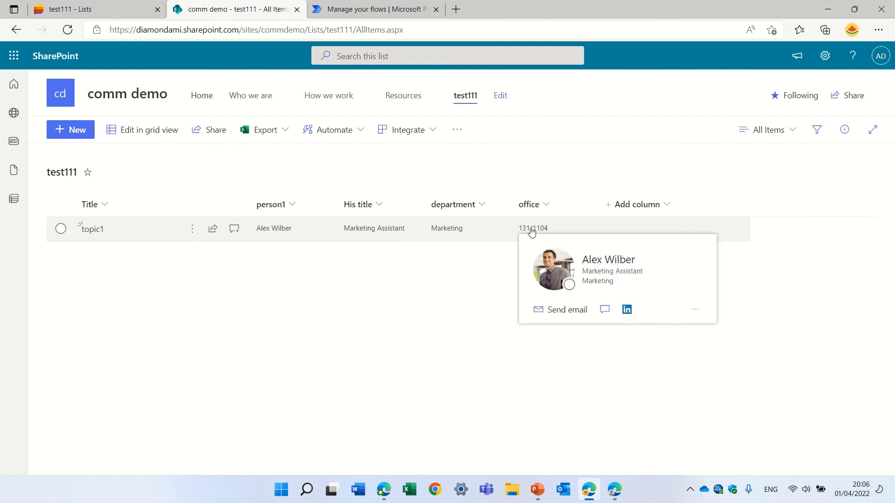
pyautogui.moveTo(443, 323)
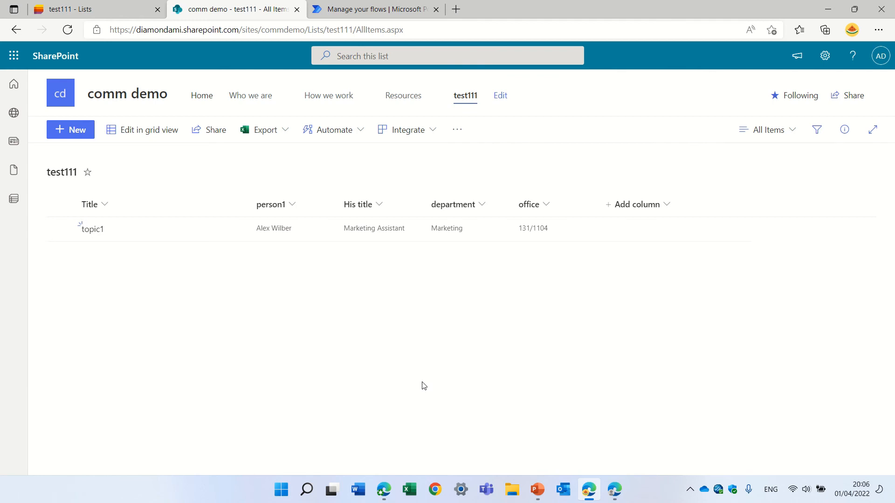
pyautogui.moveTo(352, 369)
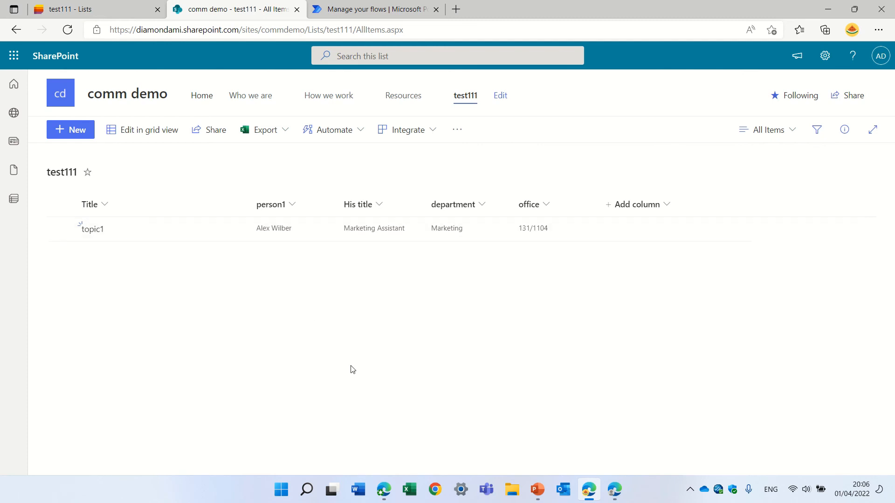
pyautogui.moveTo(781, 238)
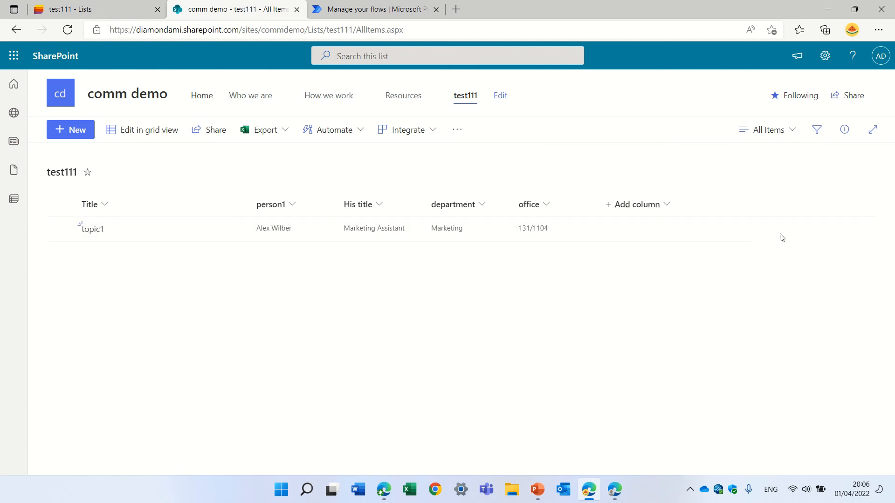
pyautogui.moveTo(745, 172)
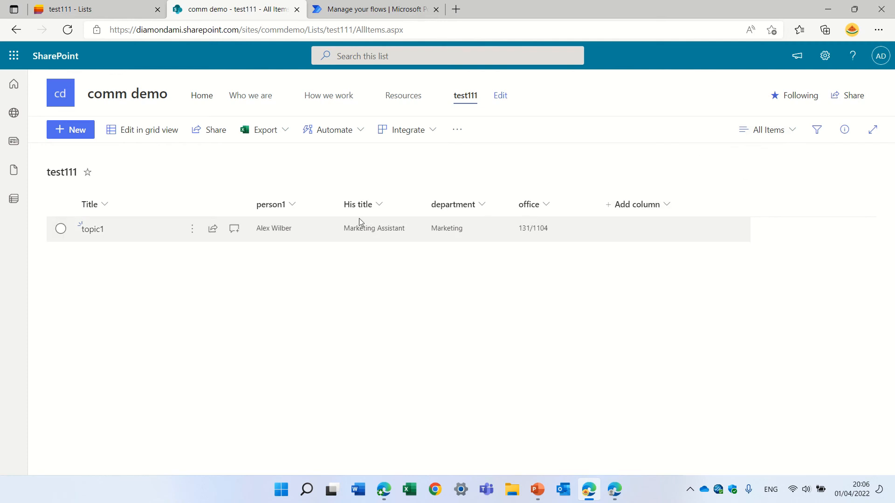
# Step: Via Show/hide columns, apply a view showing only Title, hiding person1, title, department, office
pyautogui.click(638, 204)
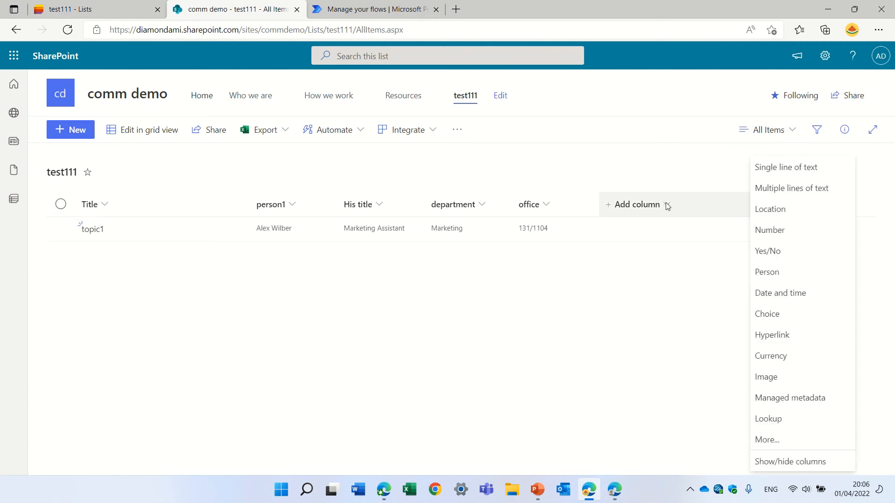
pyautogui.click(790, 461)
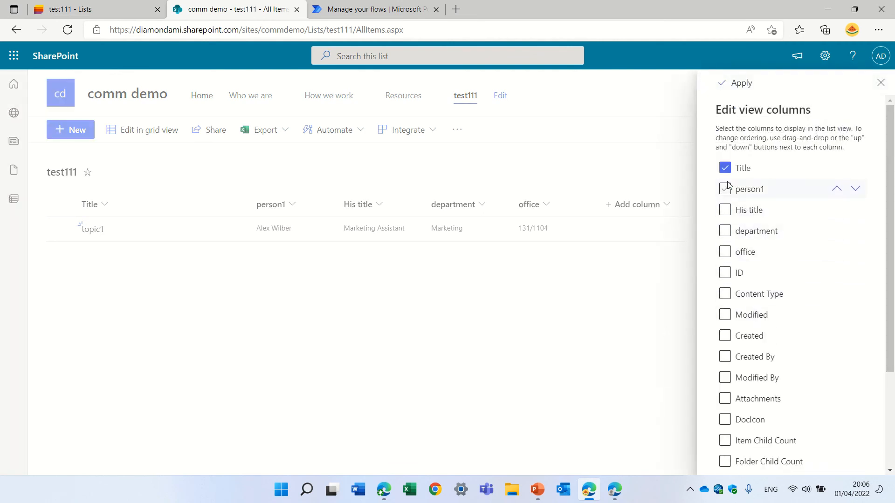
pyautogui.click(734, 82)
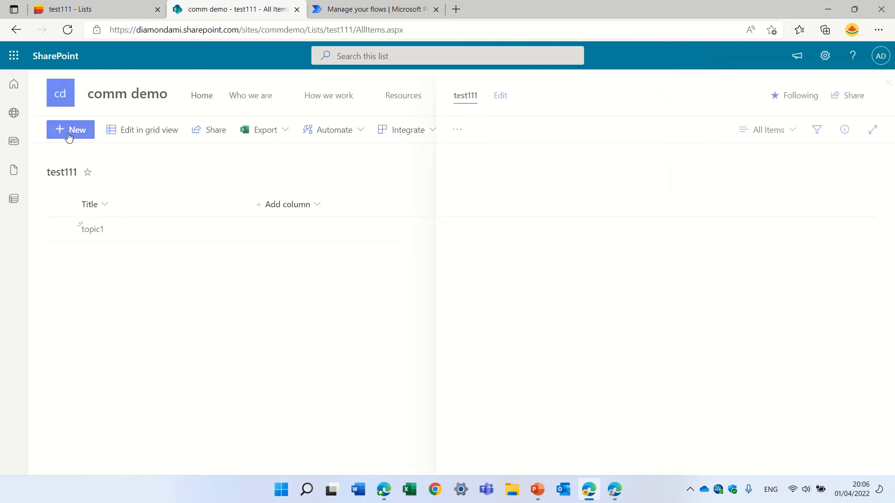
# Step: Edit the new-item form's columns so only Title shows, save, and close the form
pyautogui.click(70, 130)
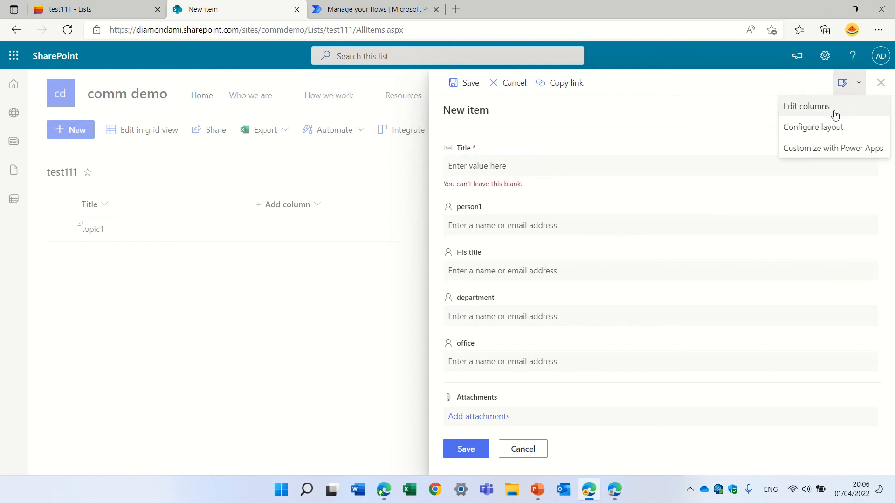
pyautogui.click(806, 105)
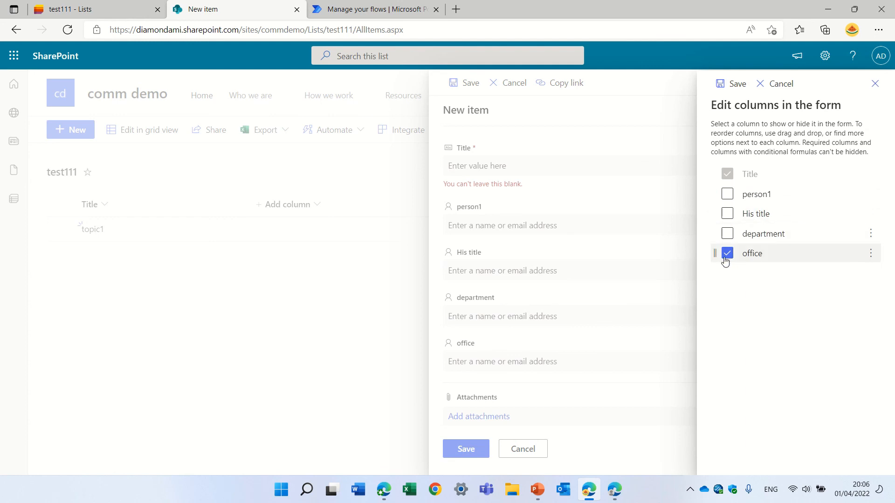
pyautogui.click(727, 253)
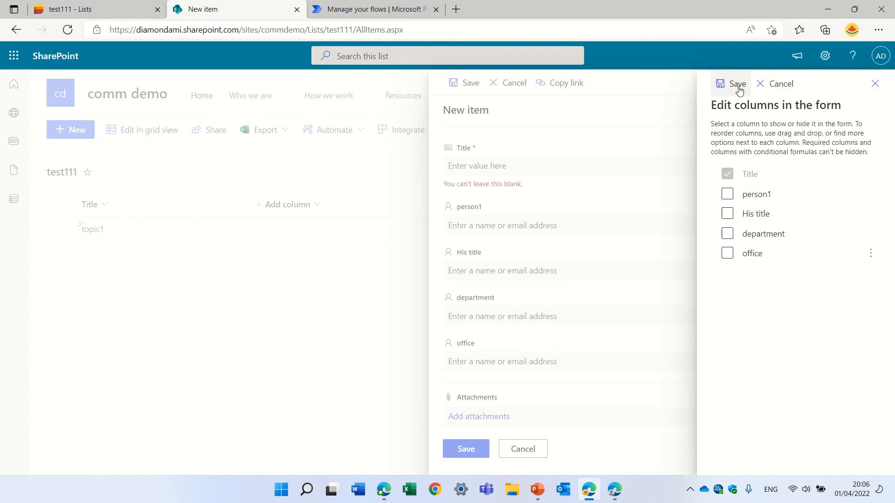
pyautogui.click(736, 84)
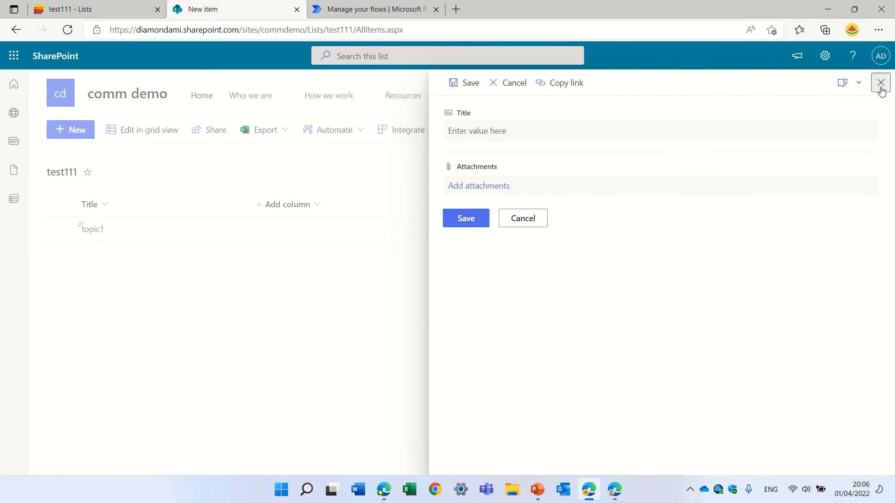
pyautogui.click(880, 82)
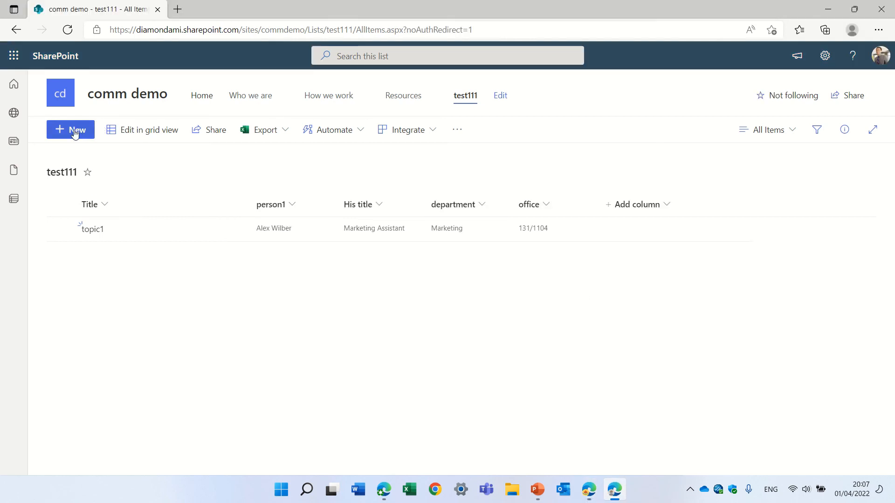
# Step: Create and save a second test111 item titled topic2
pyautogui.click(71, 129)
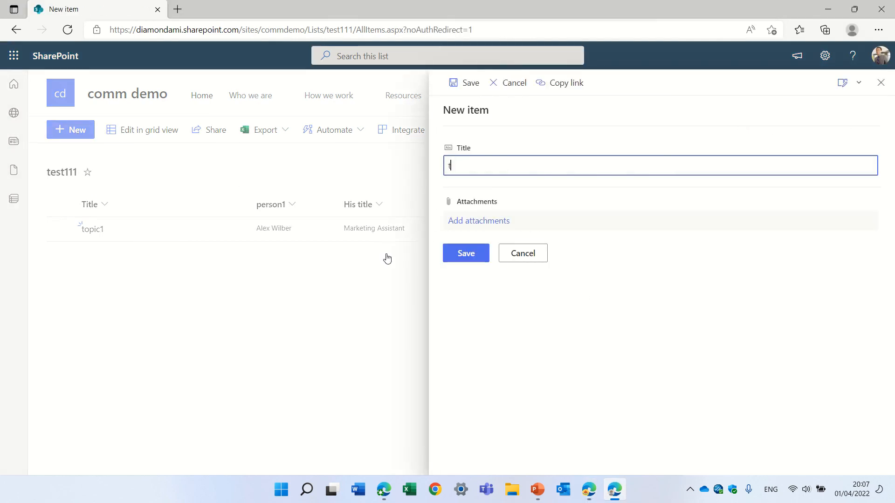
pyautogui.write('topic2')
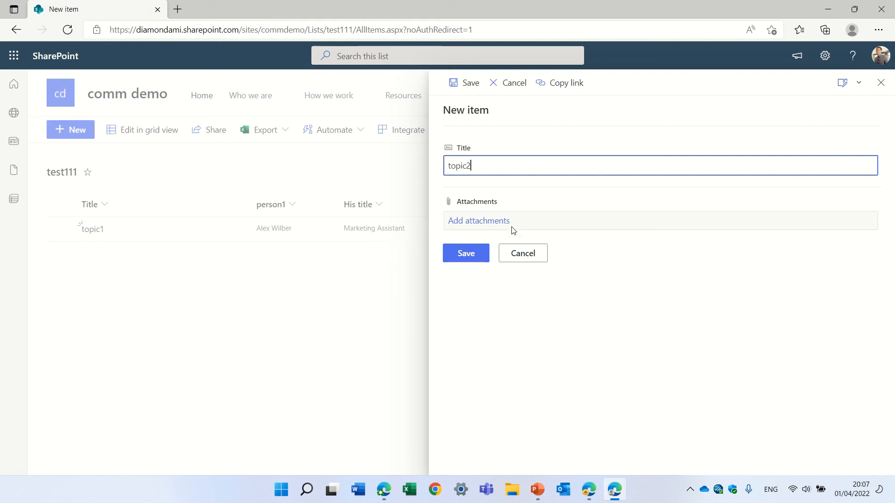
pyautogui.click(466, 253)
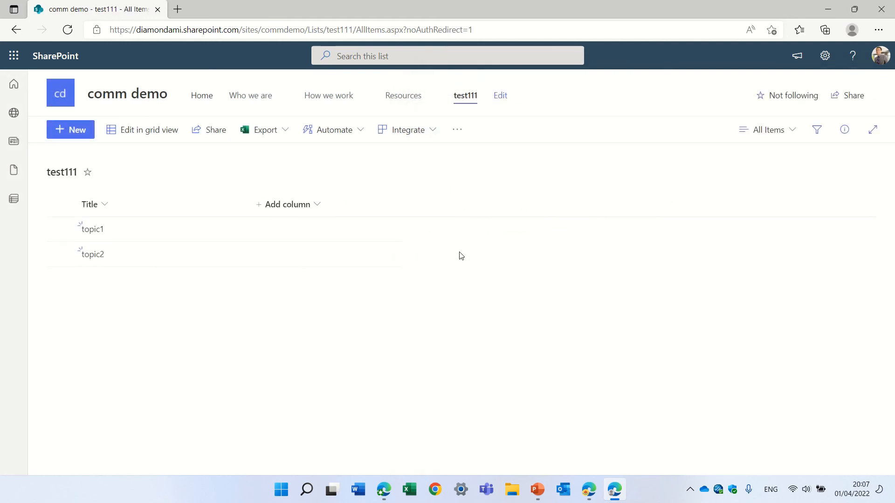
pyautogui.moveTo(419, 315)
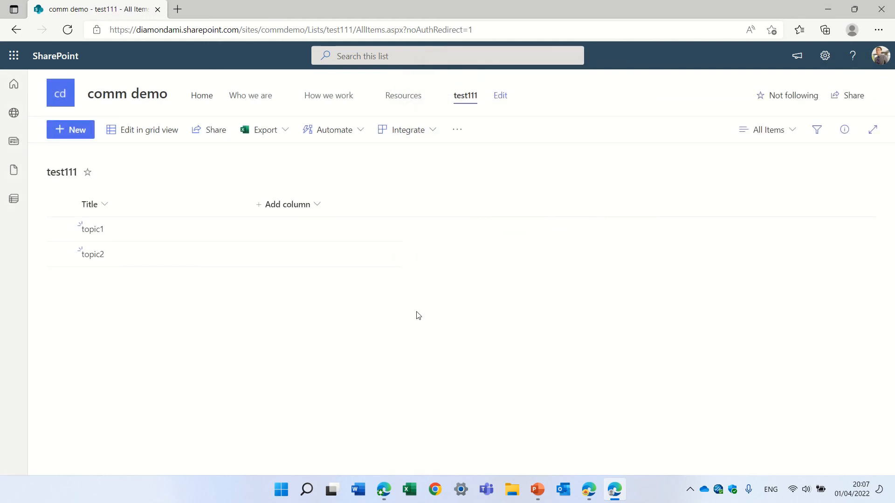